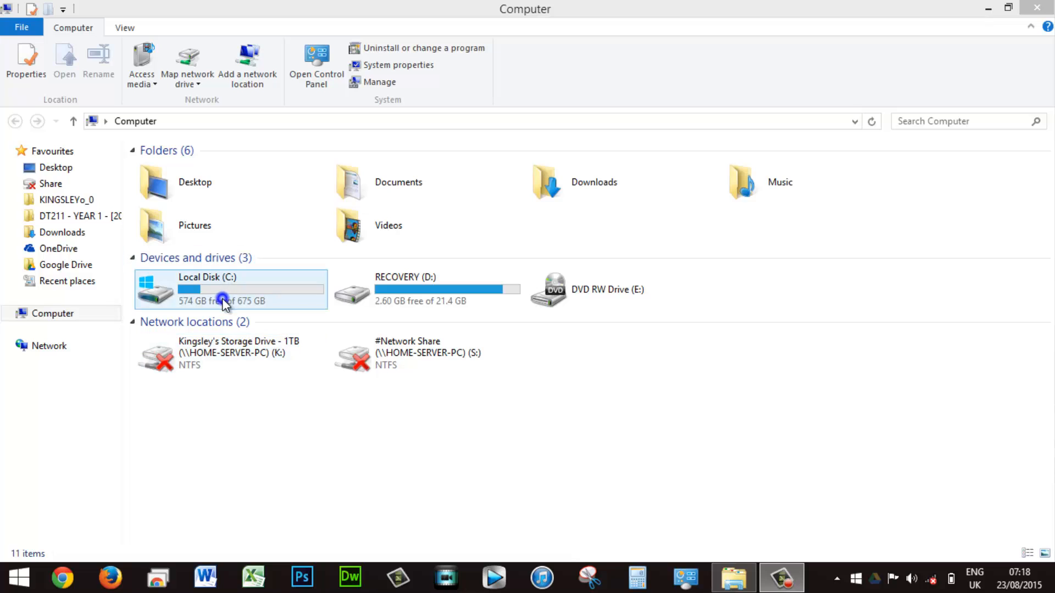
- Open Local Disk (C:) properties, showing 574 GB free of 675 GB
right_click(222, 300)
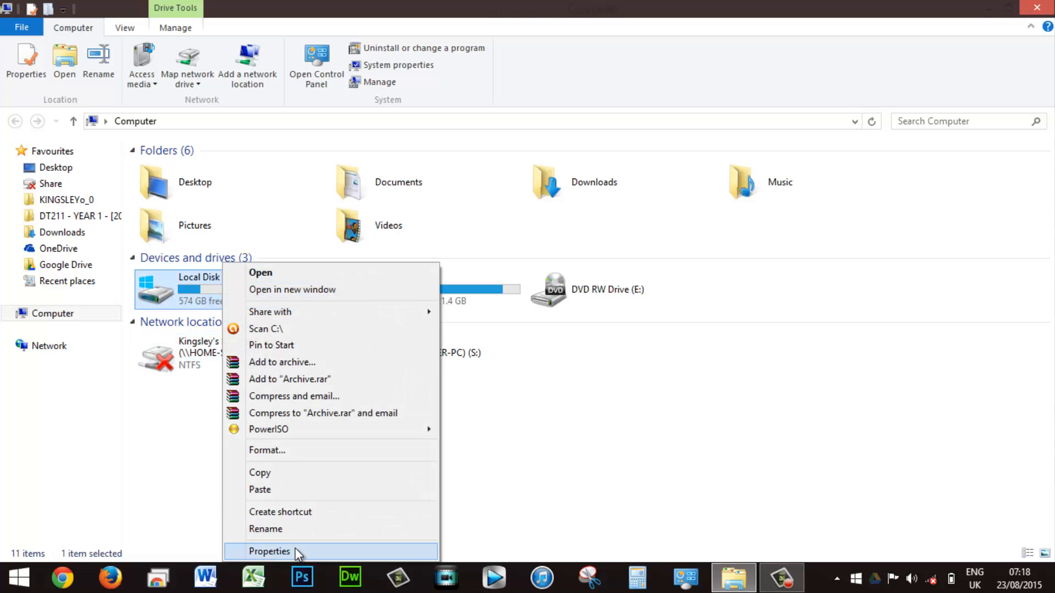
left_click(269, 551)
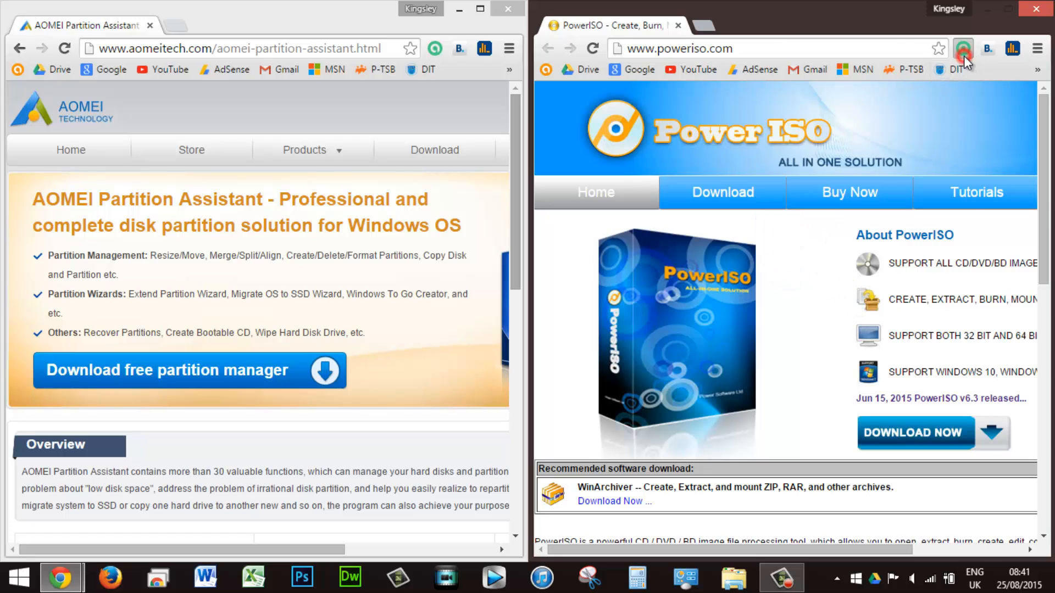
- Check the Avast safety ratings for the PowerISO and AOMEI websites
left_click(963, 48)
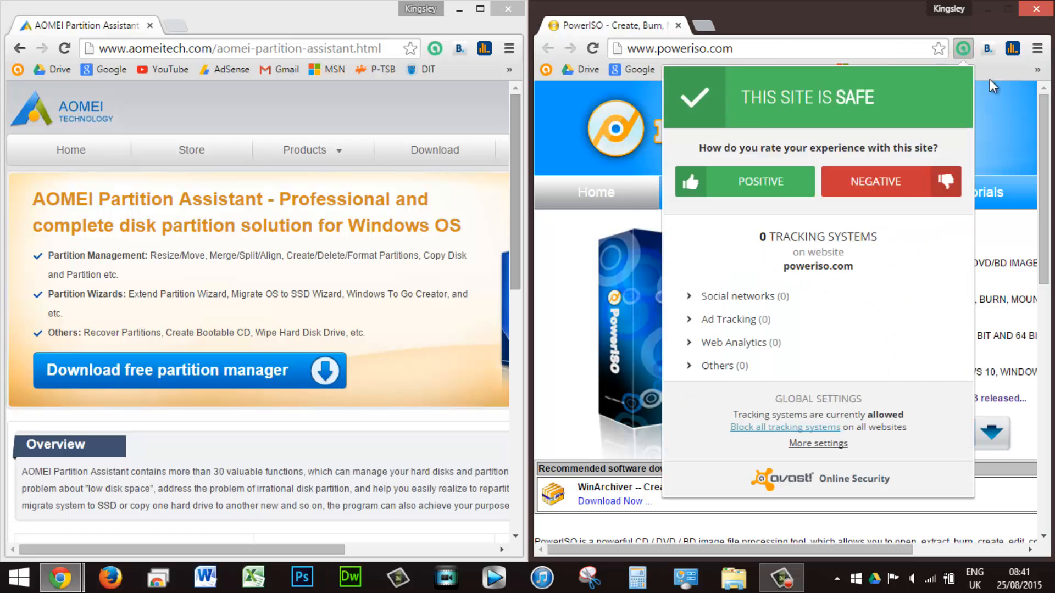
left_click(963, 48)
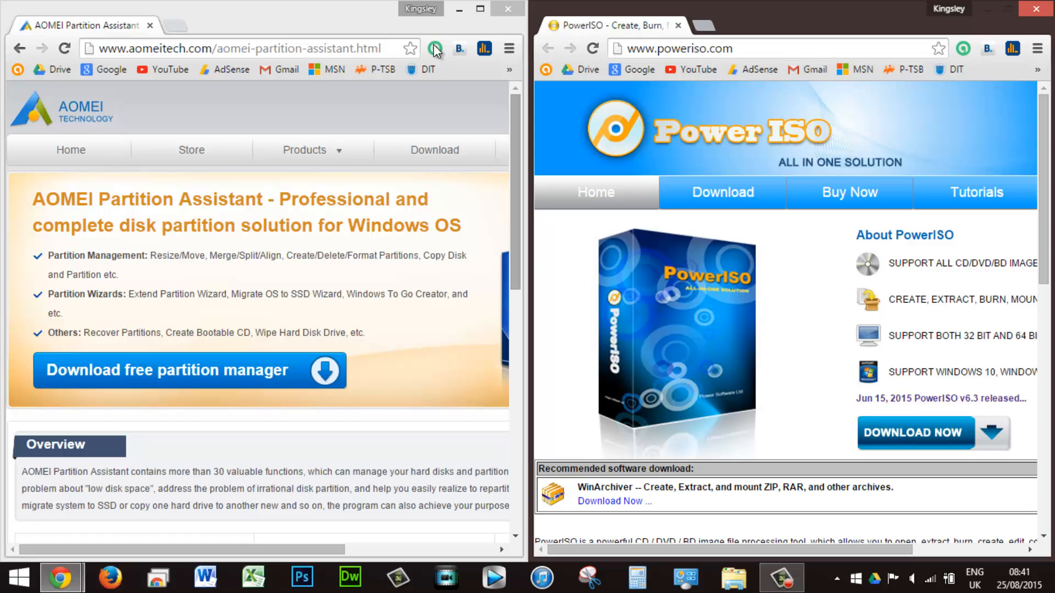
left_click(435, 48)
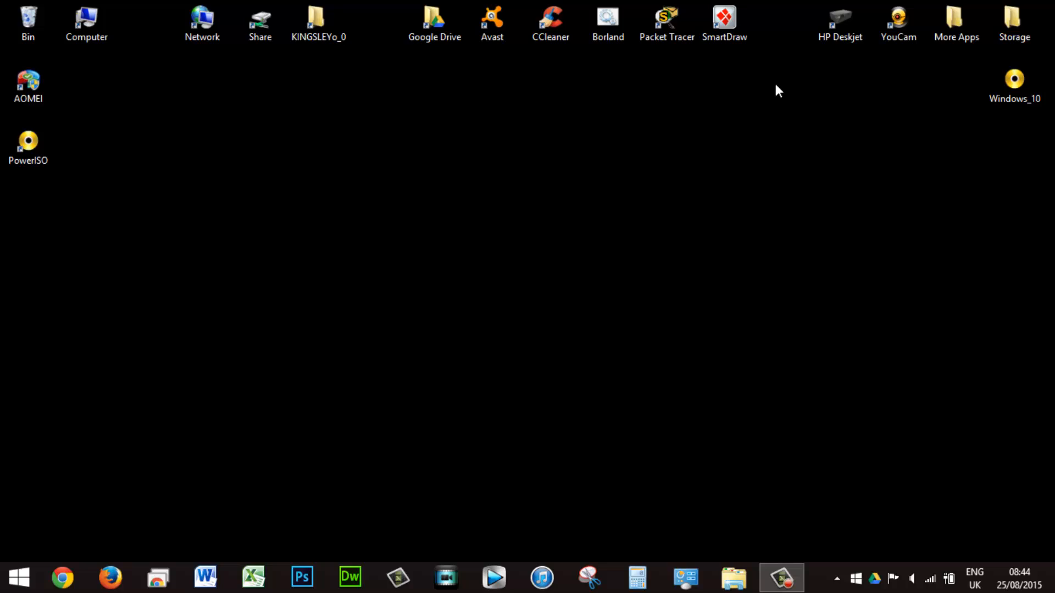
- Open Computer from the desktop to see the drives, including WIN7 OS USB (G:)
left_click(1014, 84)
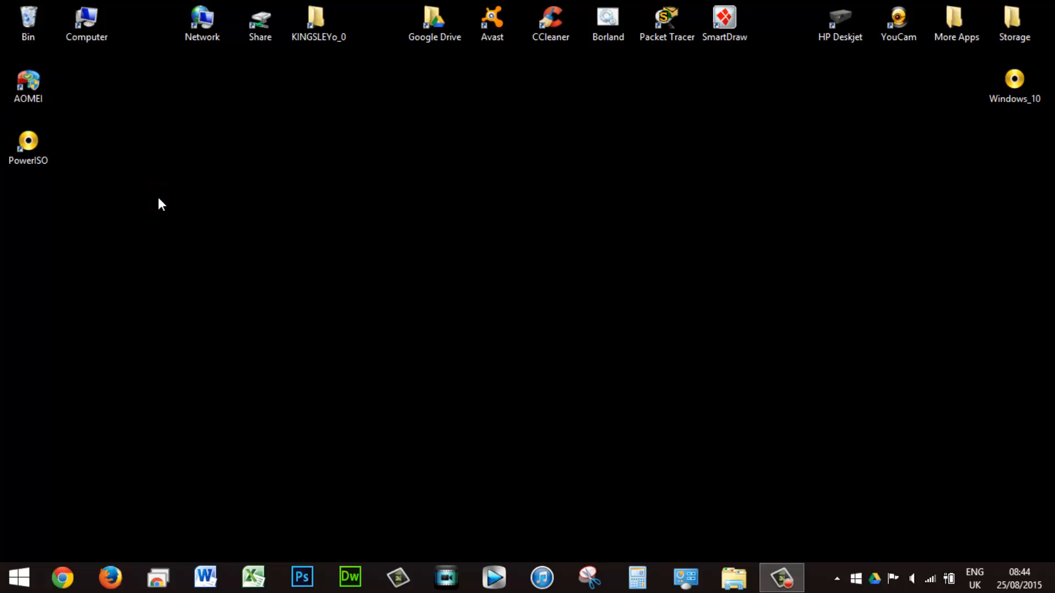
double_click(86, 20)
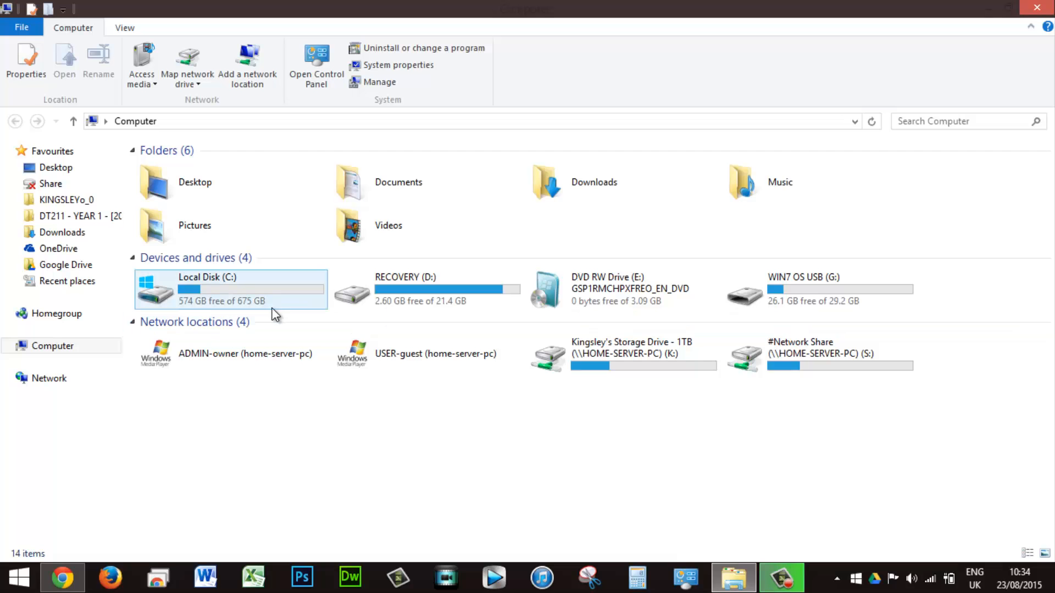
left_click(229, 290)
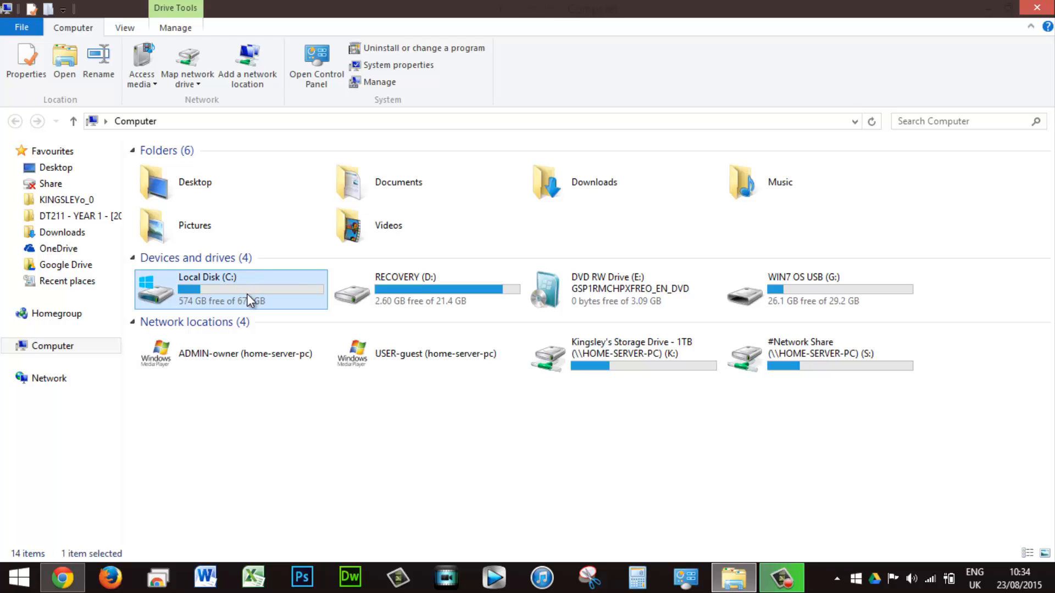
mouse_move(257, 310)
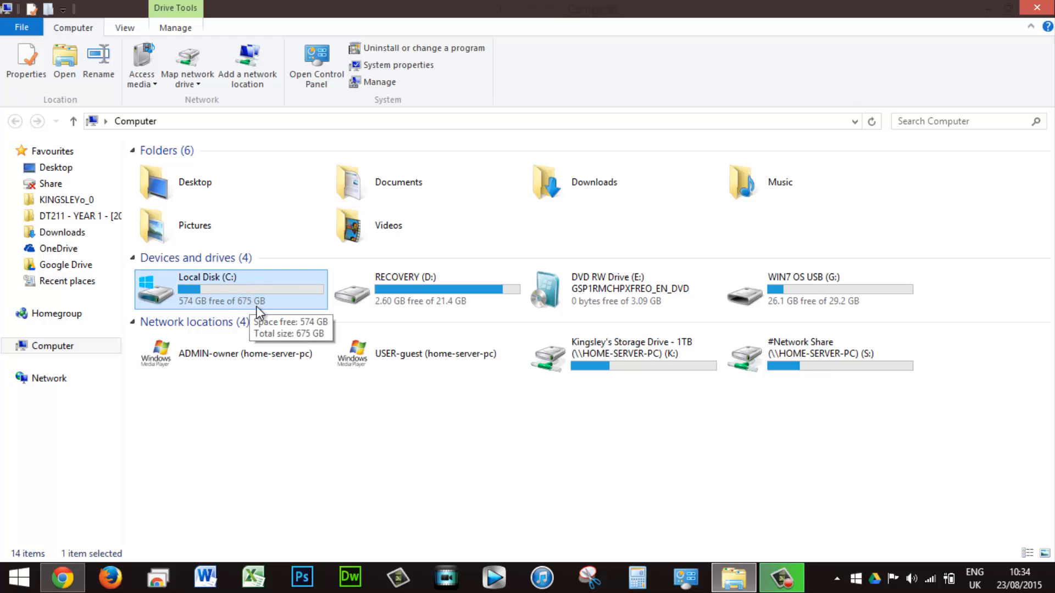
mouse_move(246, 420)
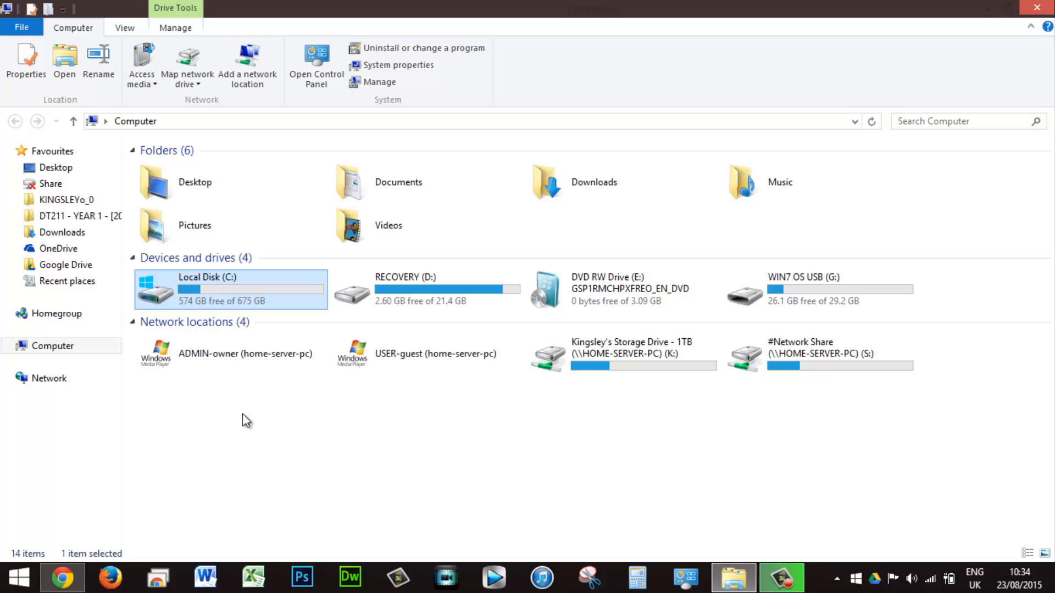
mouse_move(300, 423)
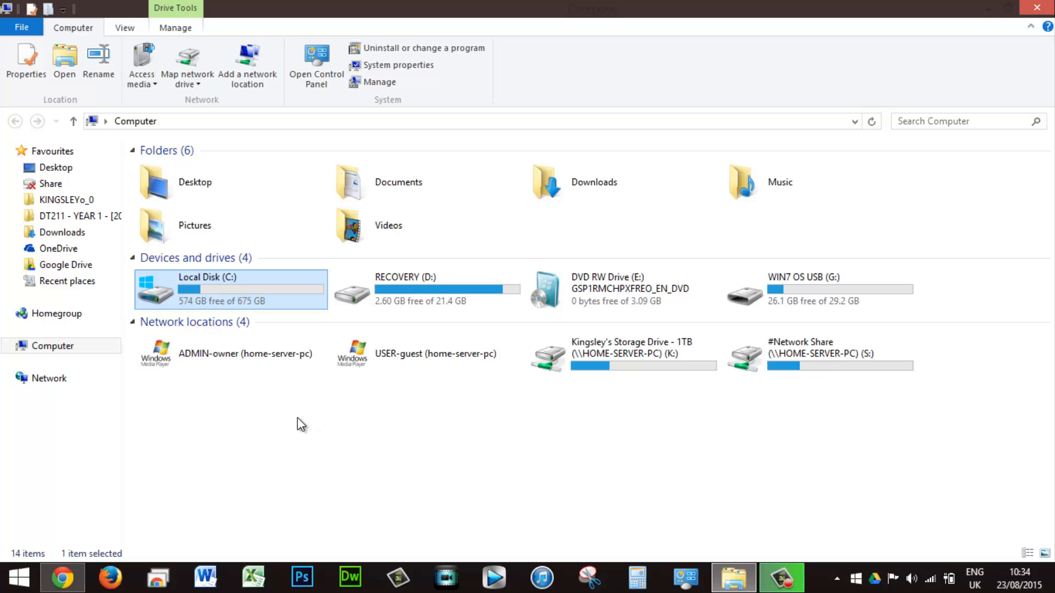
mouse_move(273, 460)
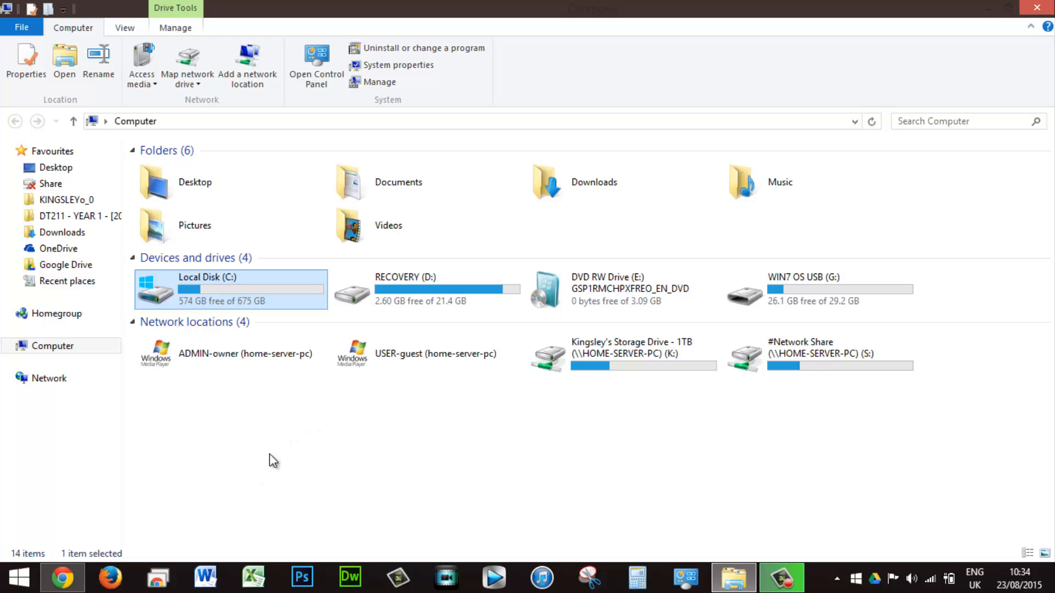
- Bring Chrome forward showing the AOMEI Partition Assistant free download page
left_click(61, 577)
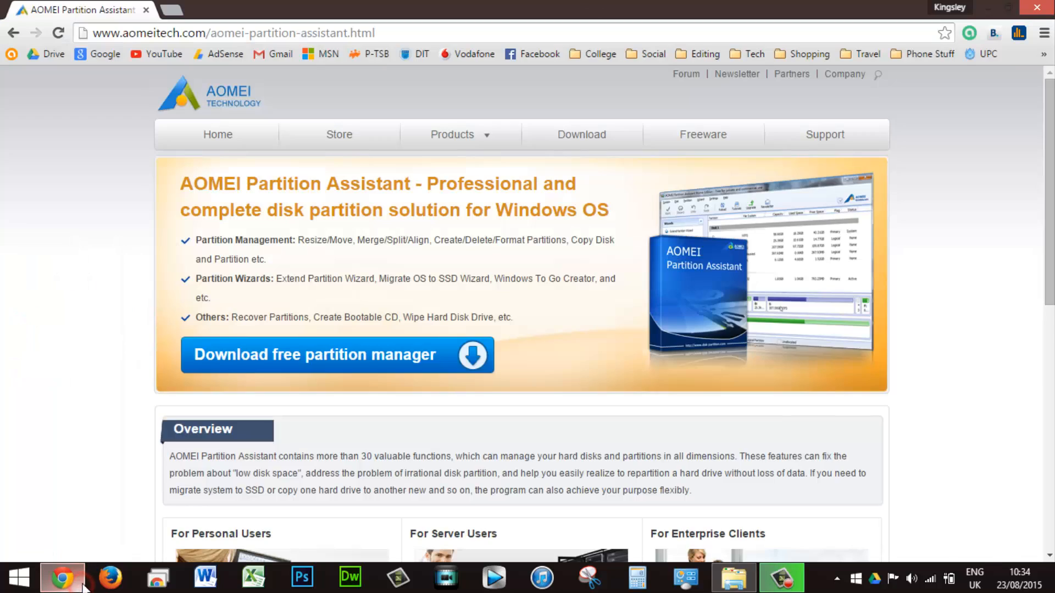
mouse_move(250, 175)
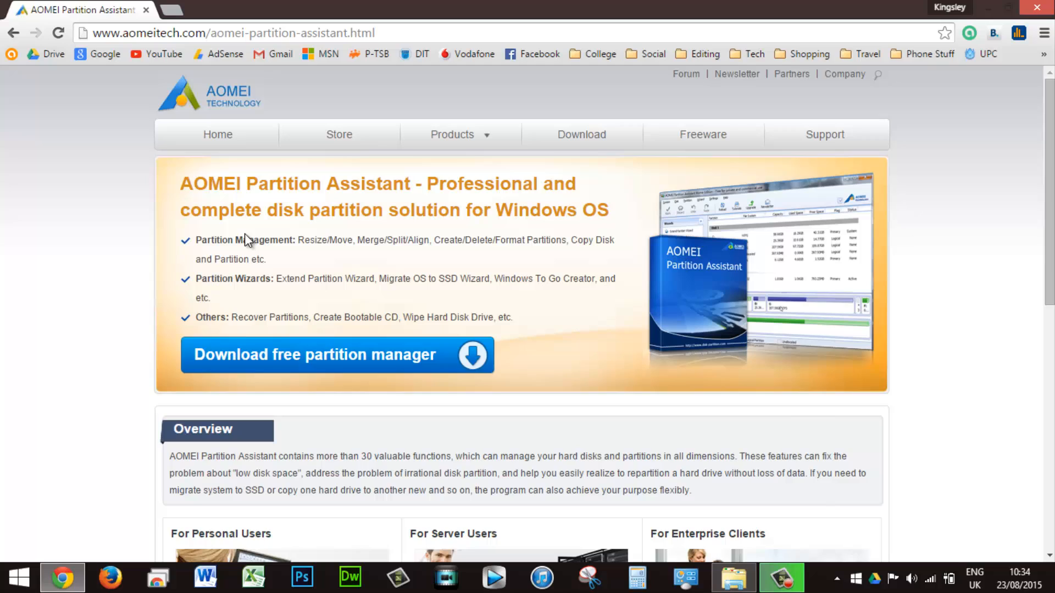
mouse_move(105, 471)
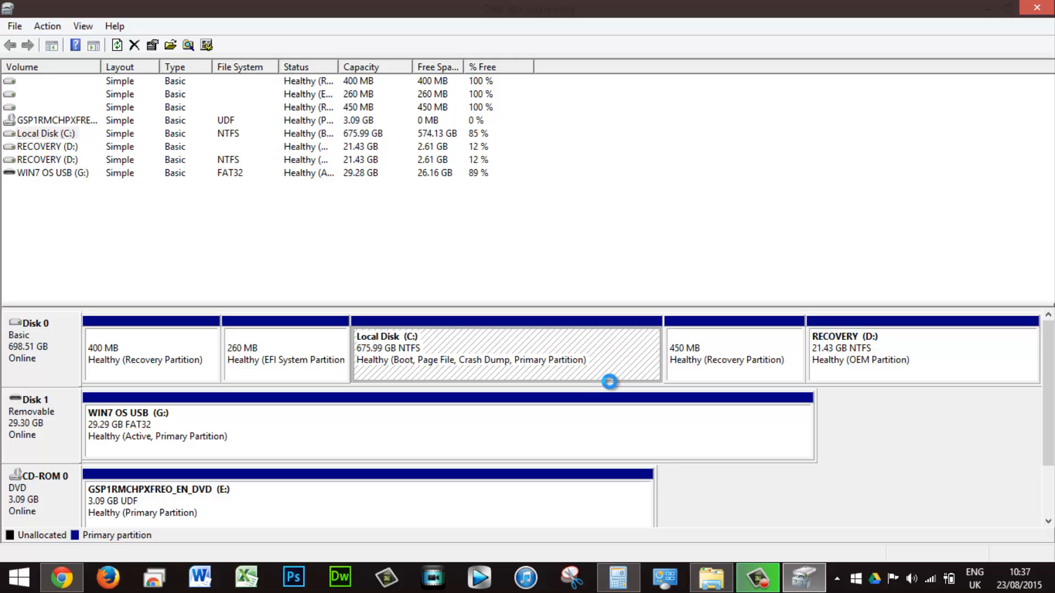
mouse_move(611, 389)
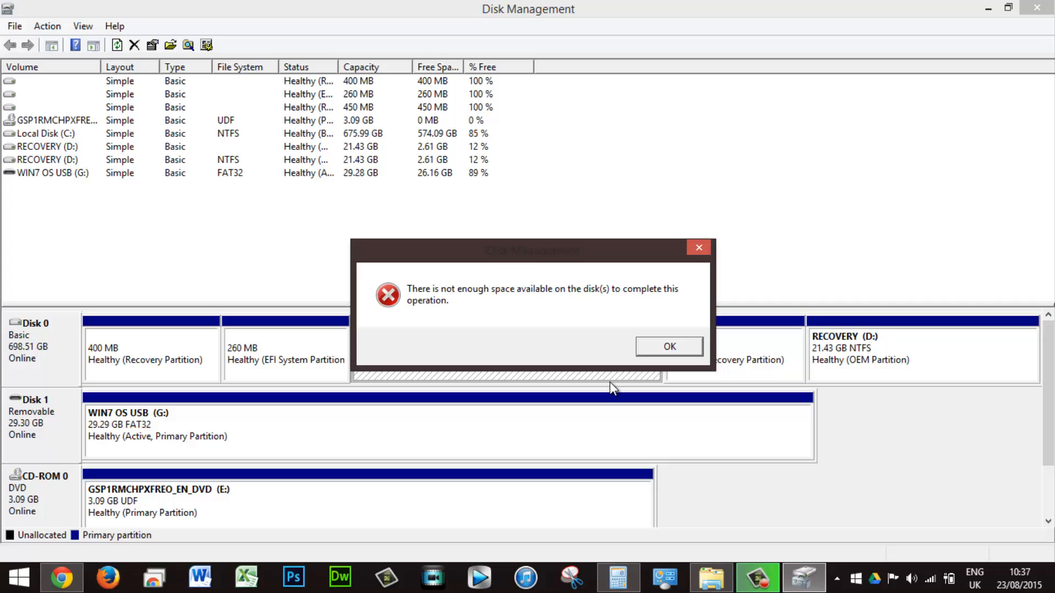
mouse_move(420, 297)
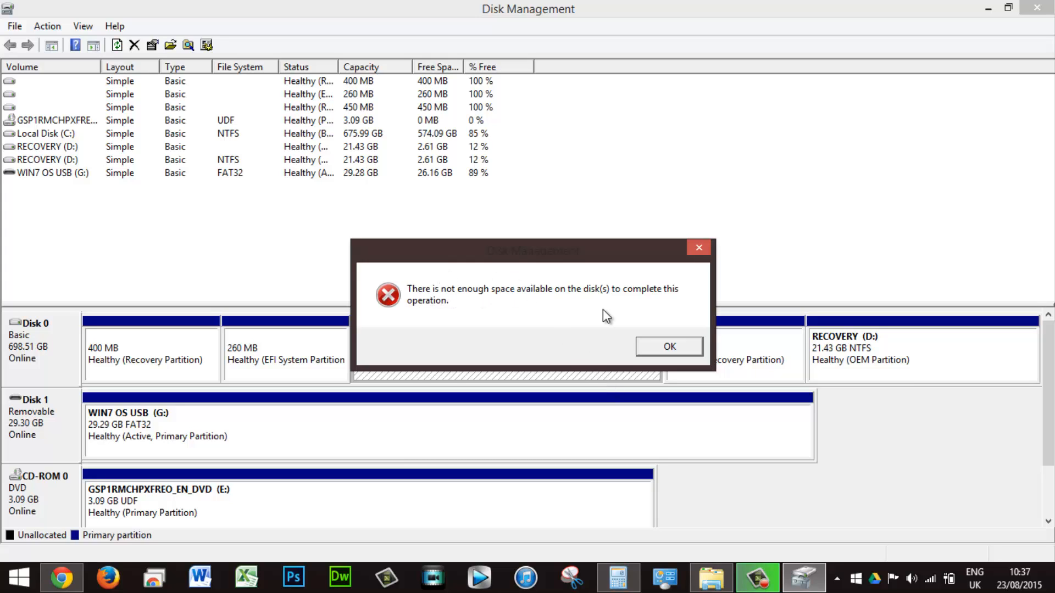
mouse_move(654, 382)
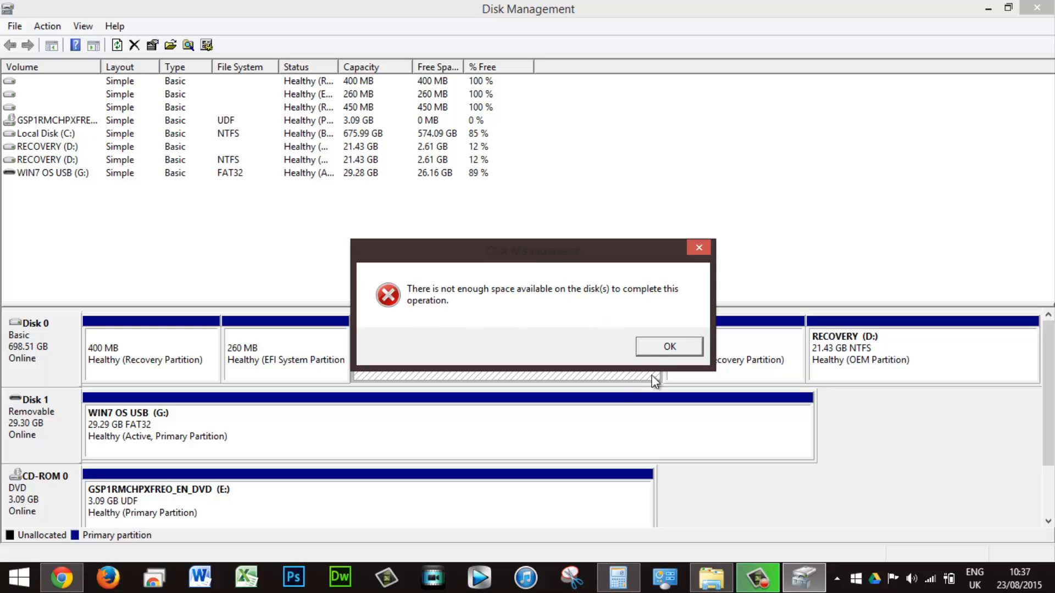
- Dismiss the not-enough-space shrink error and select a Disk 0 recovery partition
left_click(668, 345)
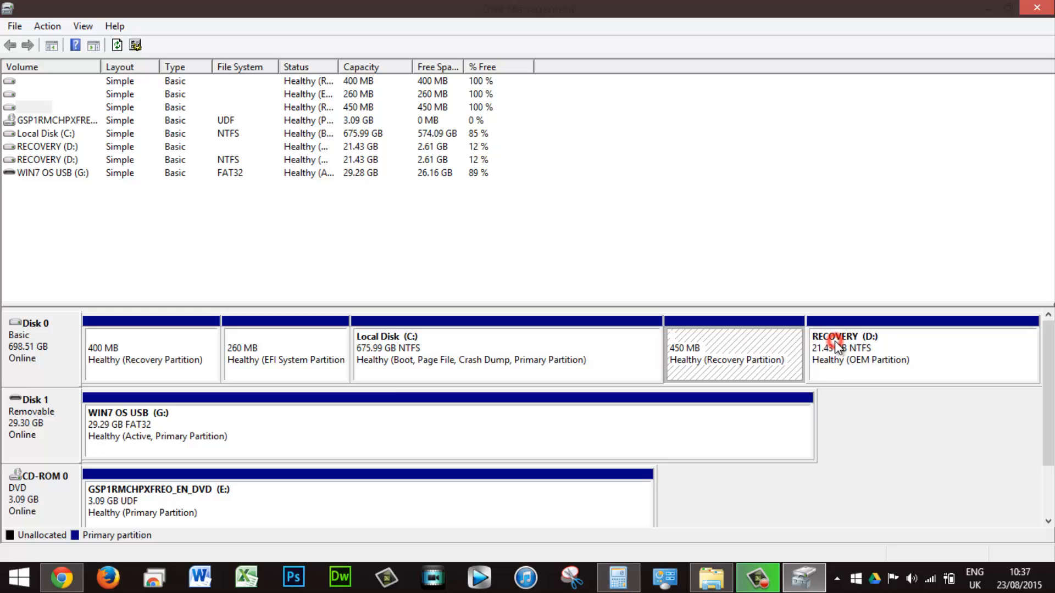
left_click(285, 353)
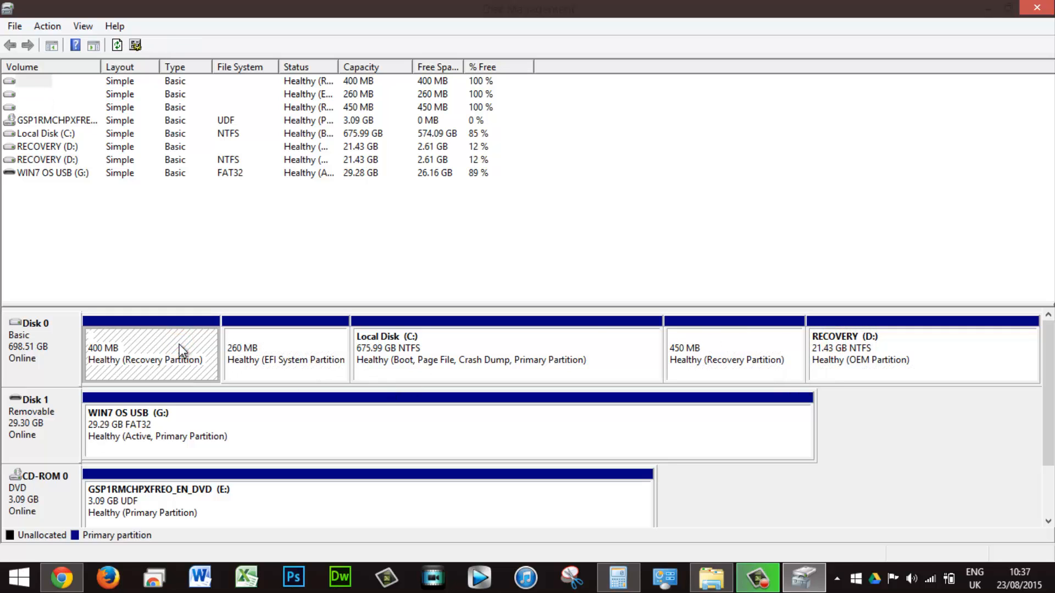
mouse_move(276, 437)
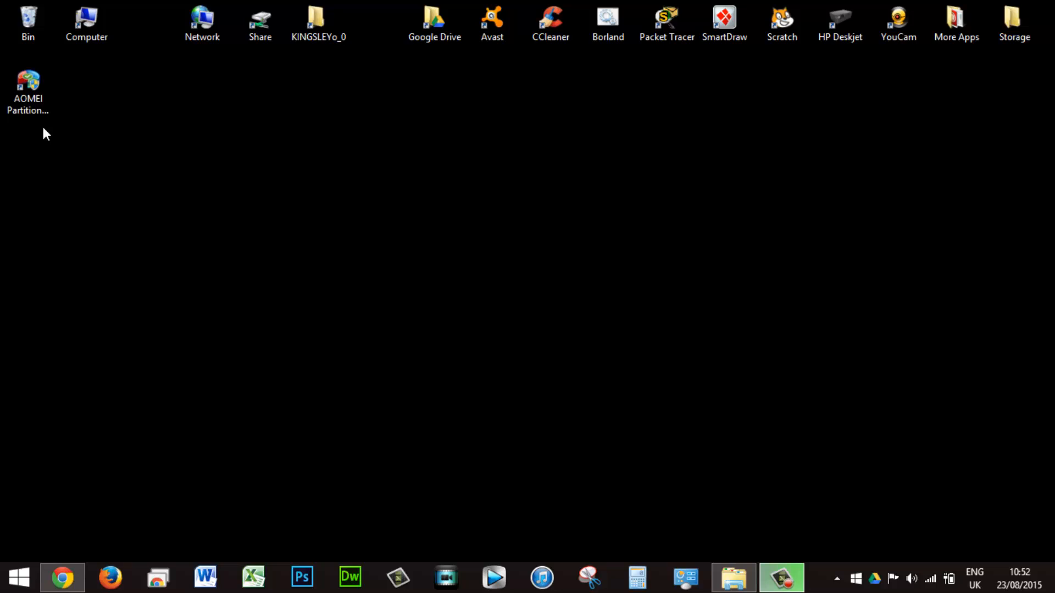
- Launch the AOMEI Partition Assistant desktop shortcut via Run as administrator
left_click(28, 91)
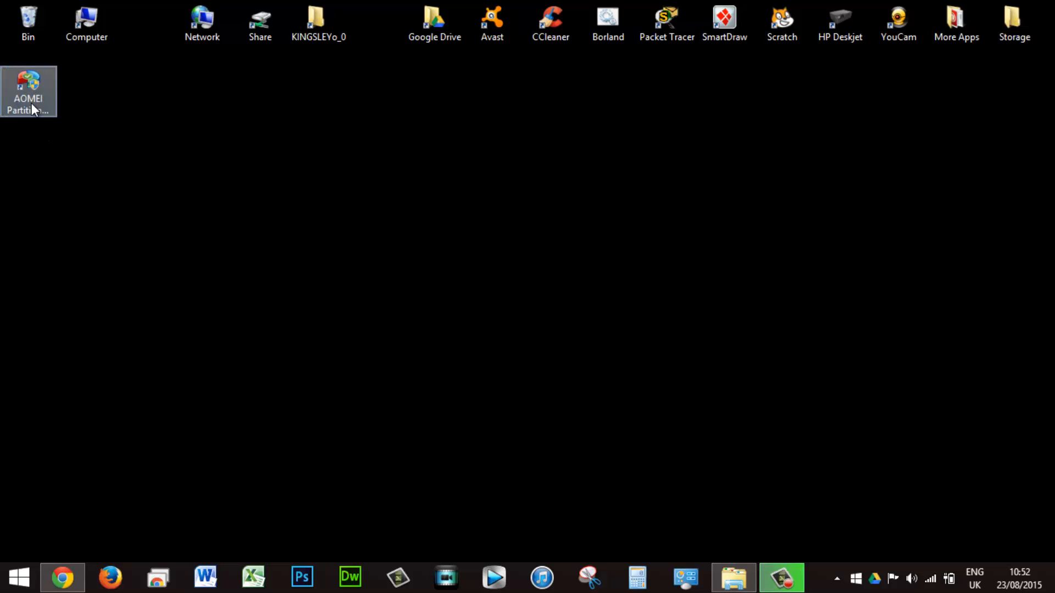
right_click(28, 91)
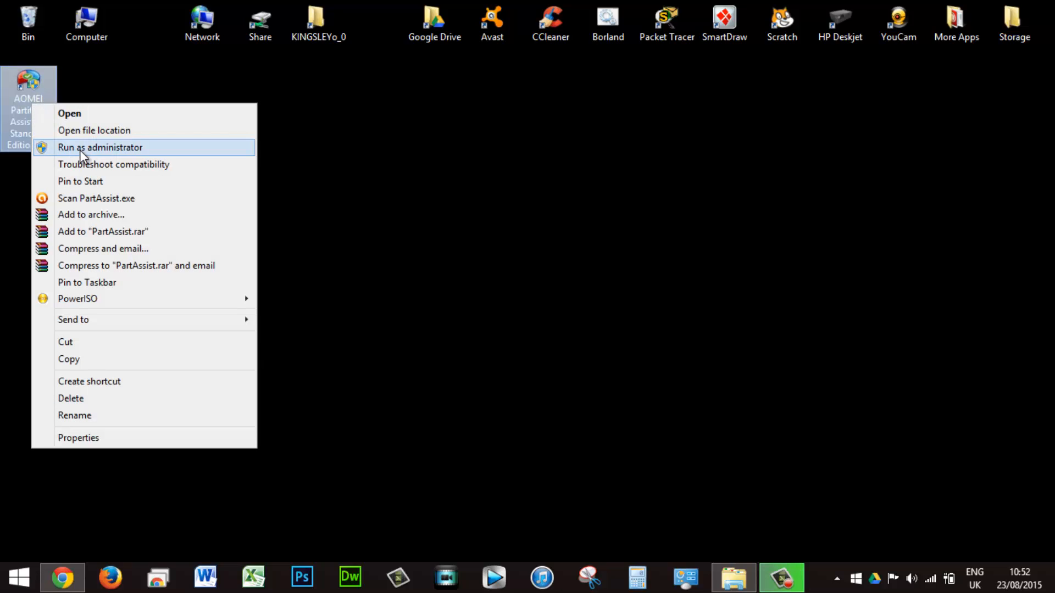
left_click(99, 147)
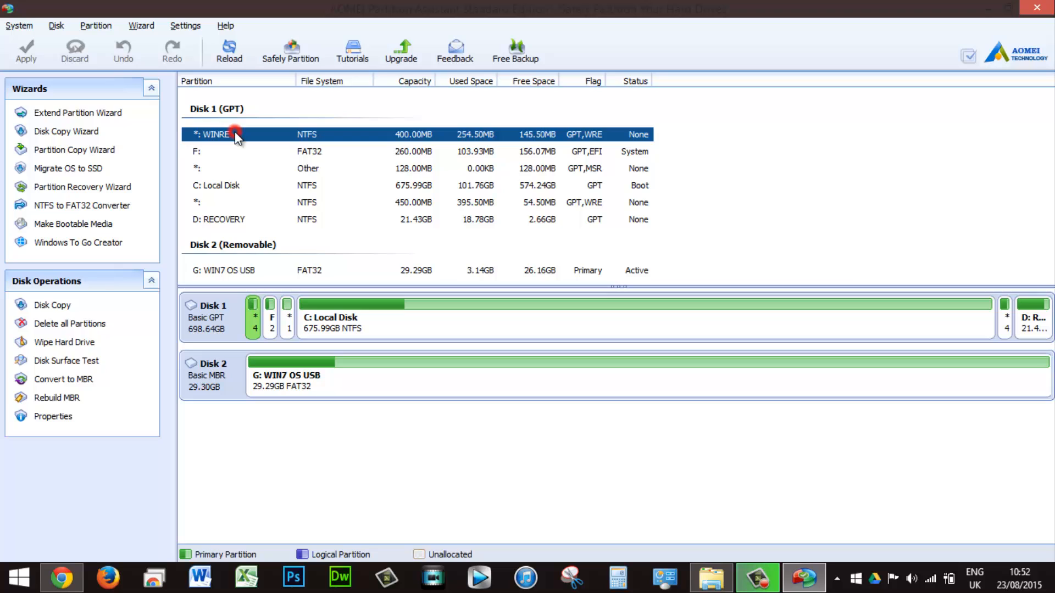
- Split C: Local Disk with a 200GB new partition, shrinking C: to 475.99GB
left_click(269, 169)
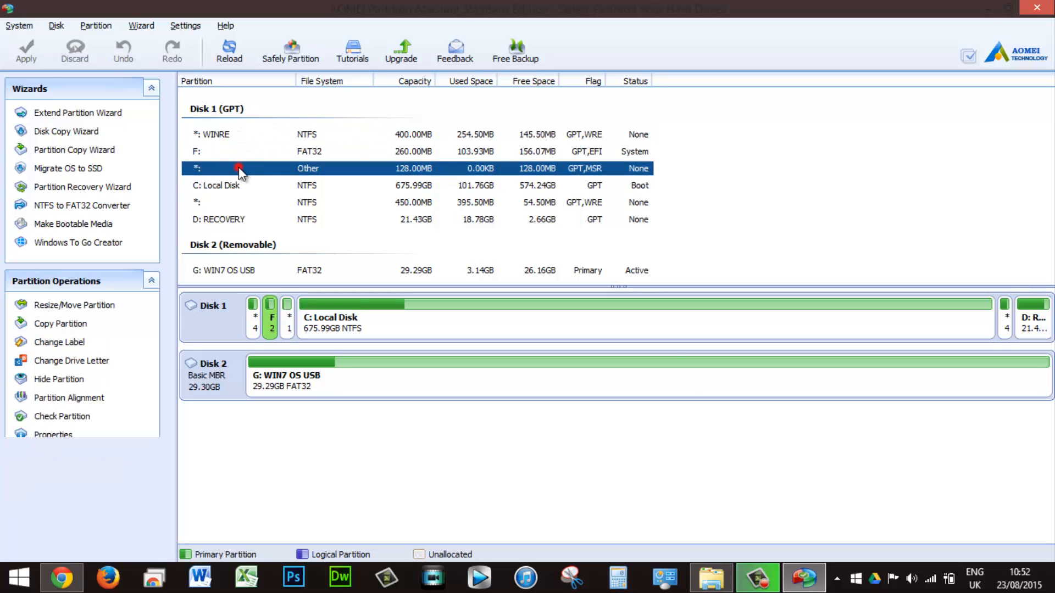
left_click(235, 185)
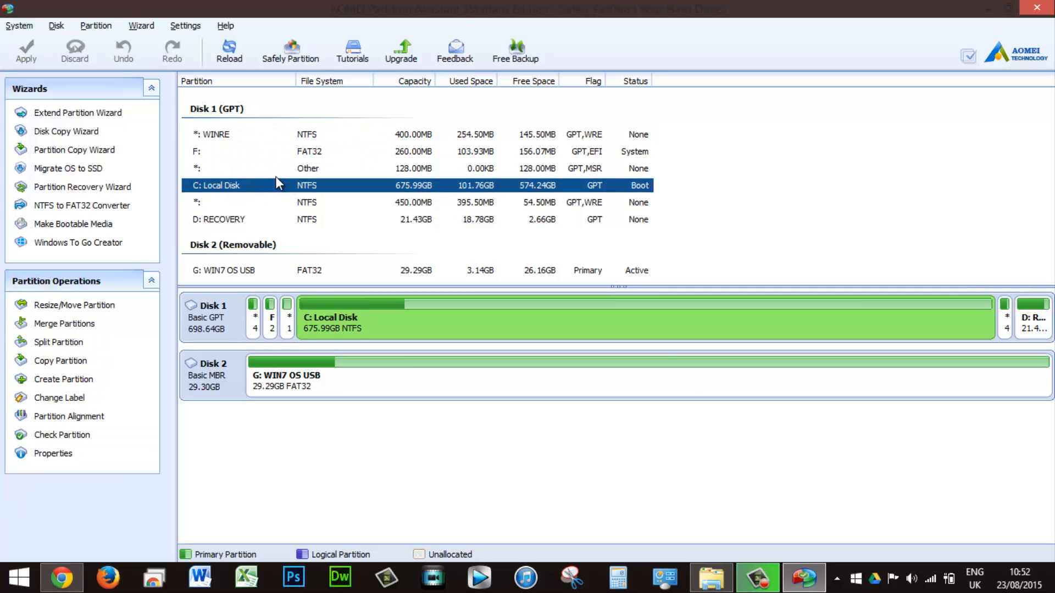
mouse_move(539, 176)
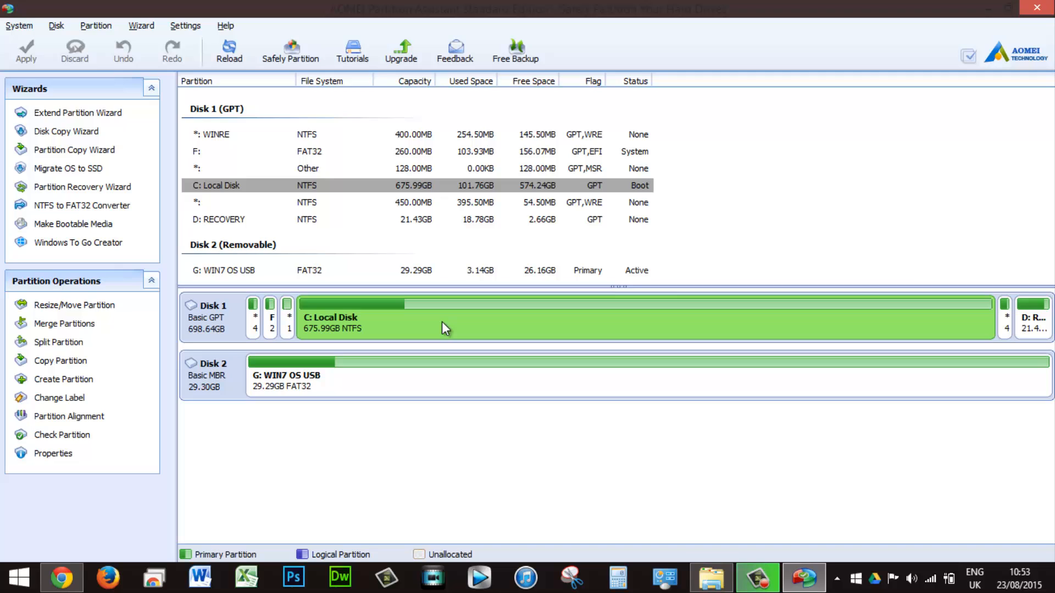
right_click(443, 329)
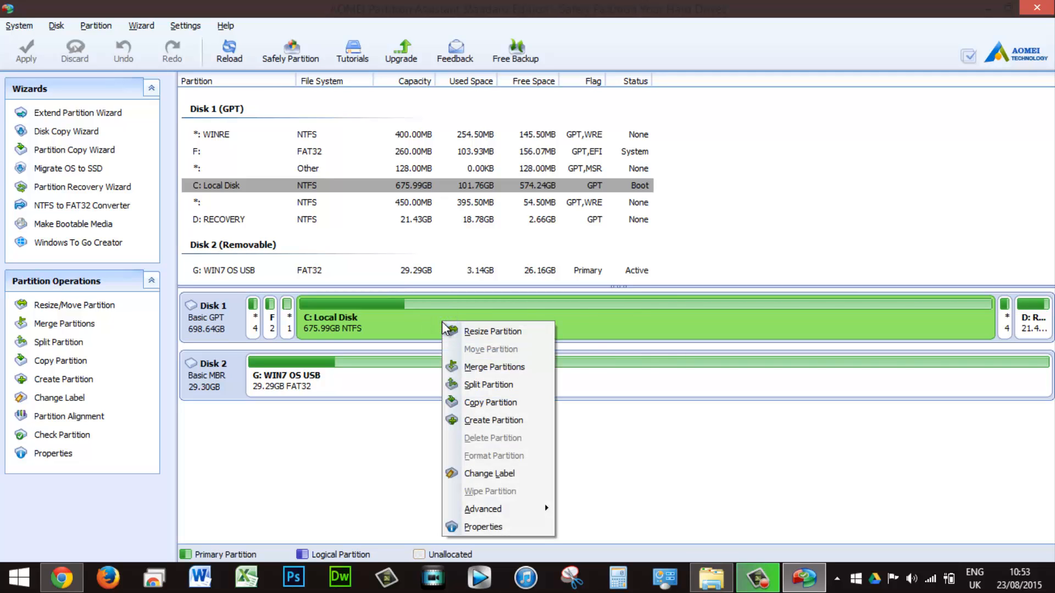
mouse_move(488, 384)
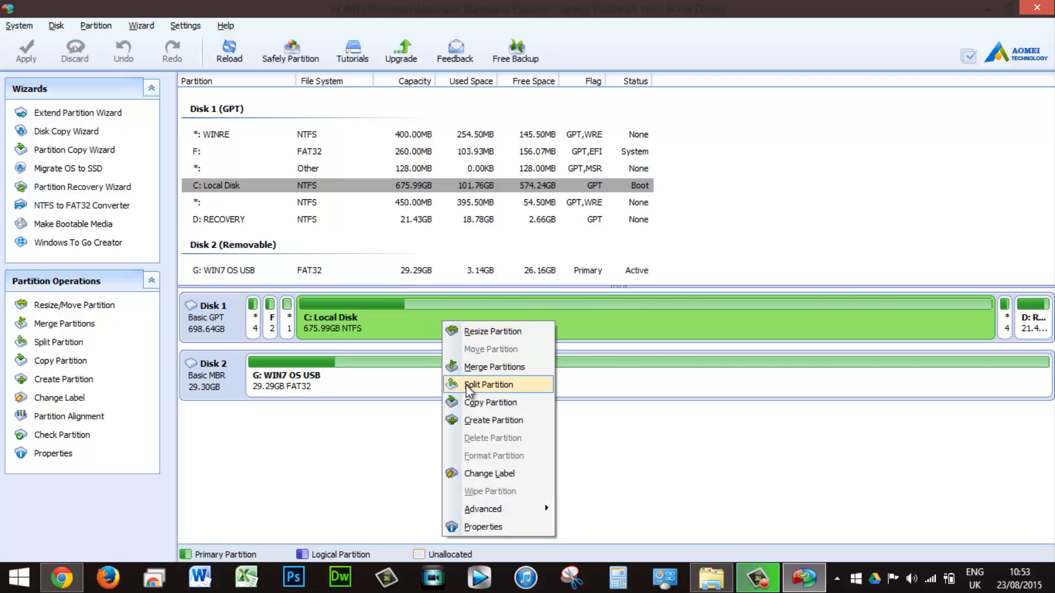
left_click(488, 383)
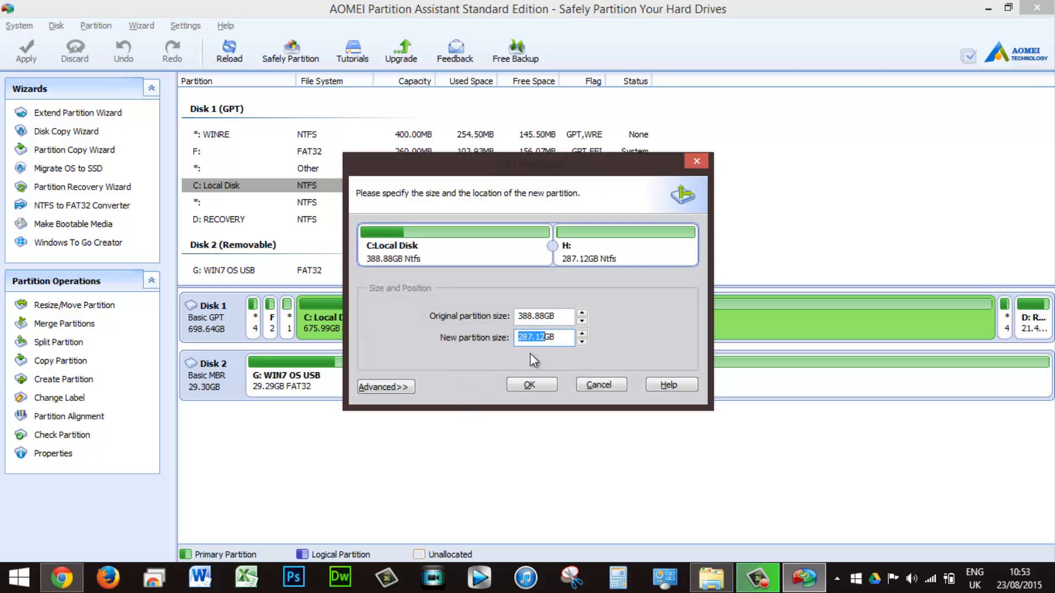
mouse_move(470, 422)
type("200GB")
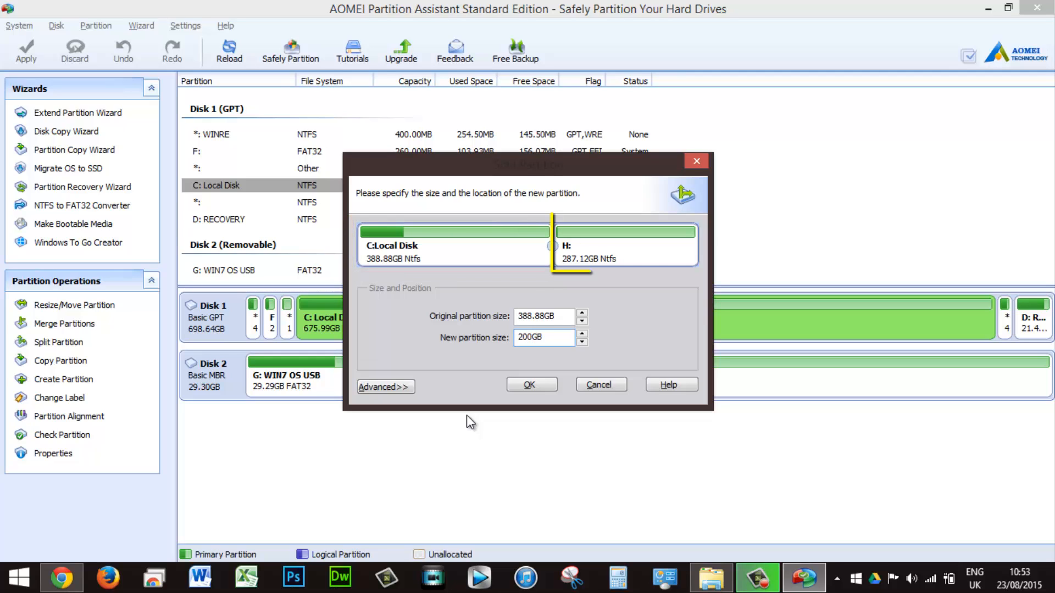
left_click(545, 337)
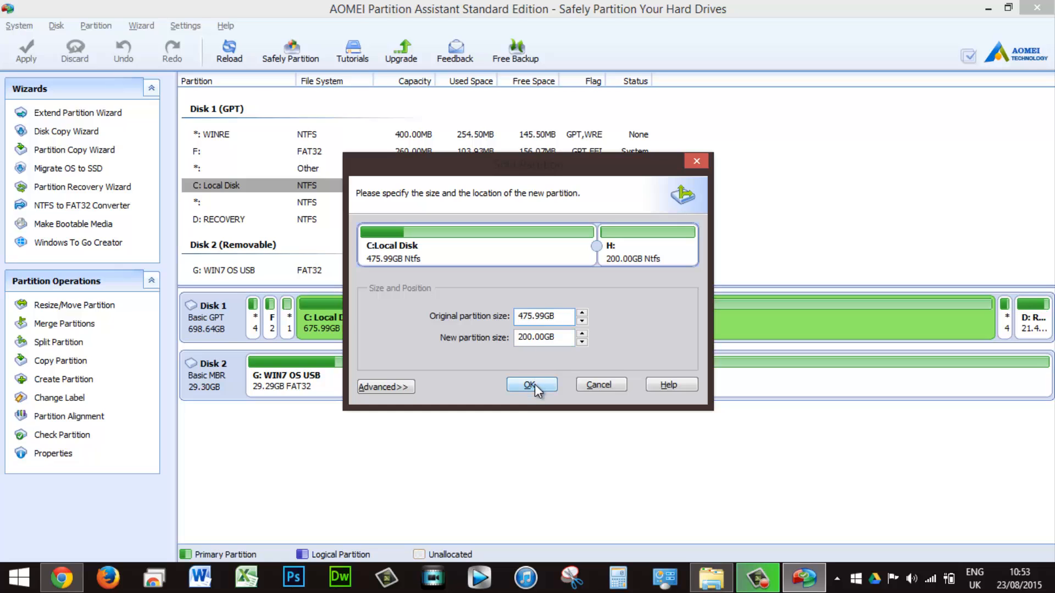
left_click(531, 384)
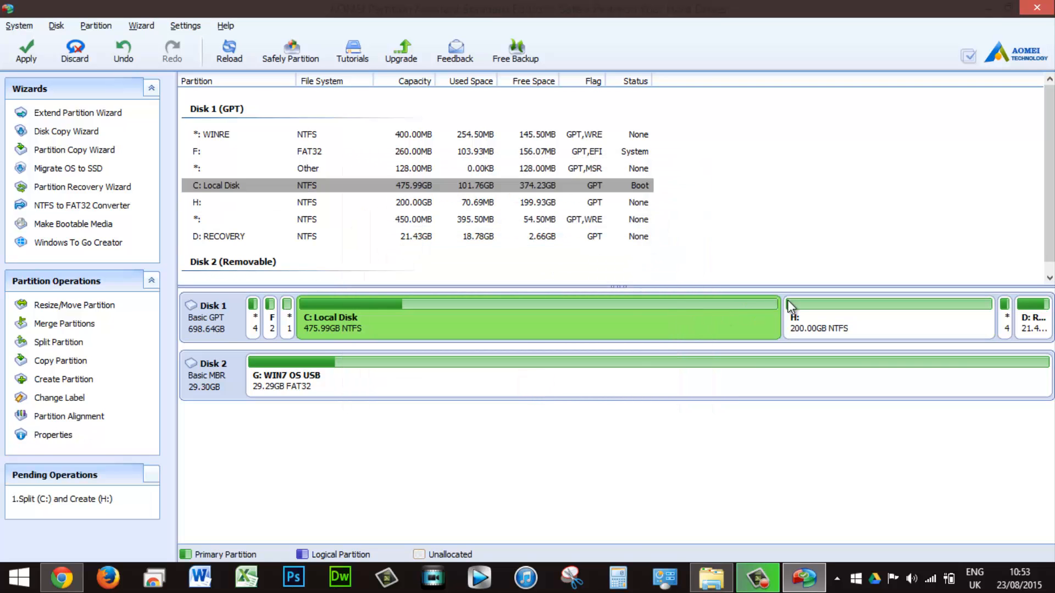
- Label the new 200GB partition 'Local Disk - Windows 7'
left_click(59, 434)
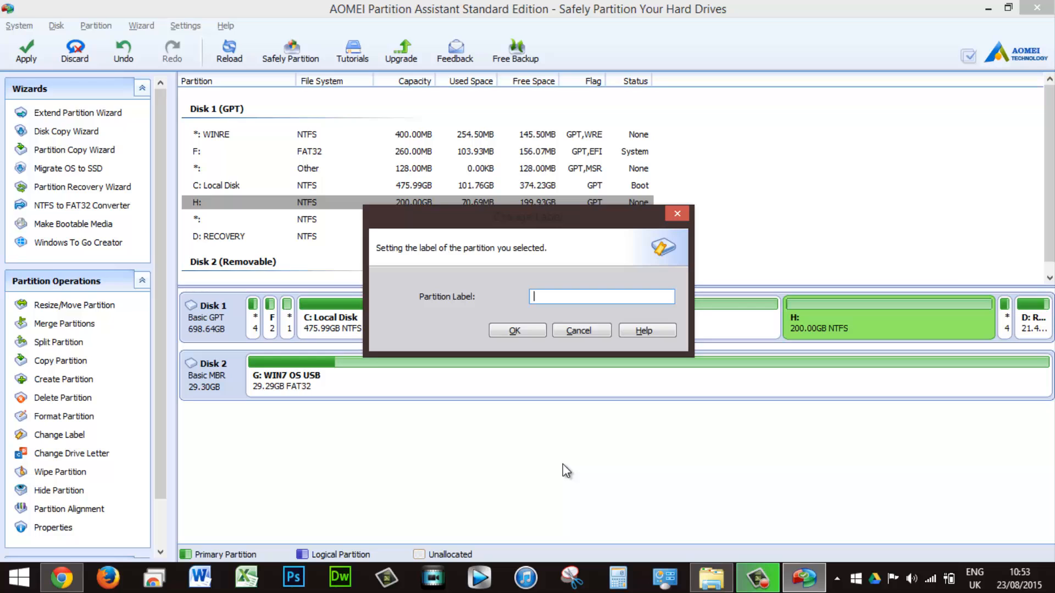
type("Local Disk - W")
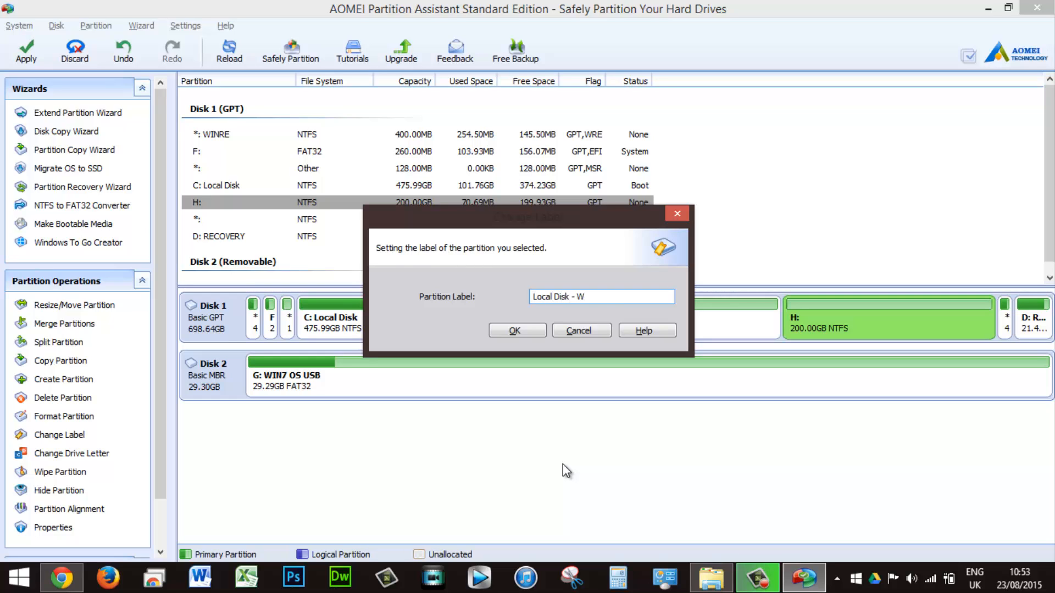
left_click(516, 331)
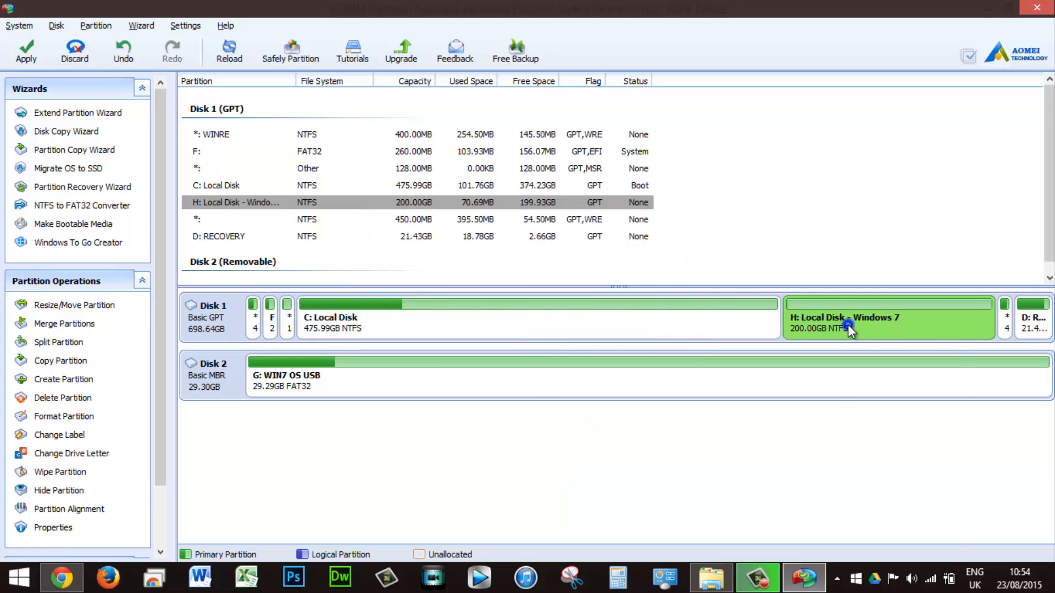
- Change the new partition's drive letter to K:
left_click(71, 454)
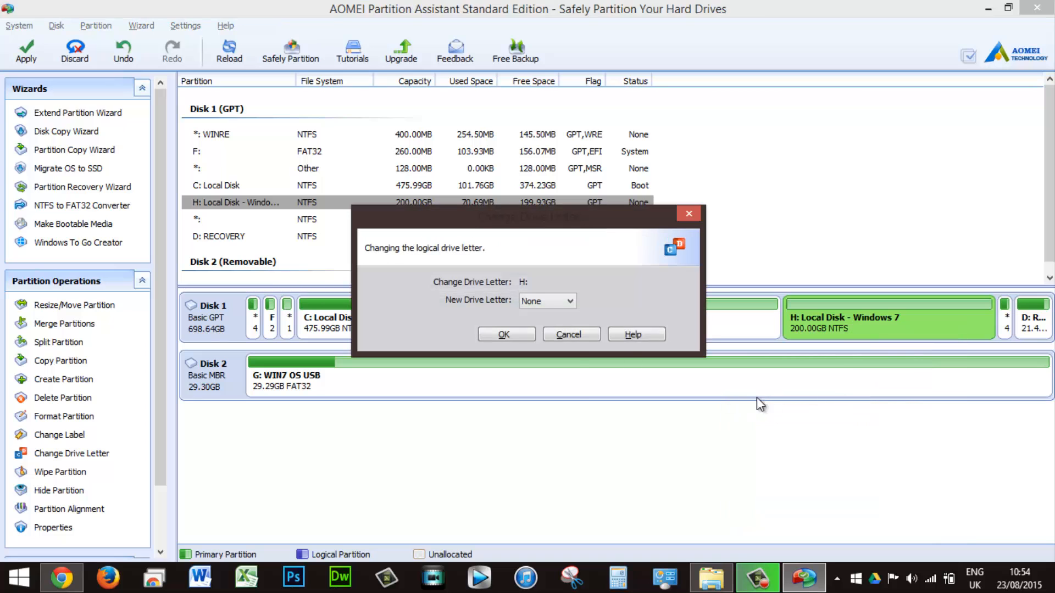
left_click(546, 300)
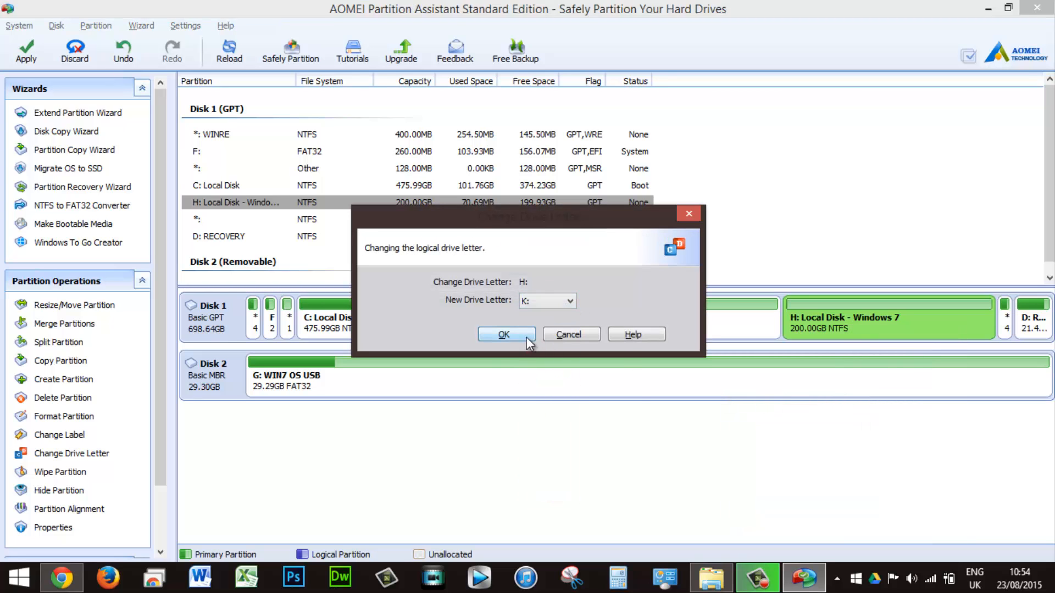
left_click(503, 334)
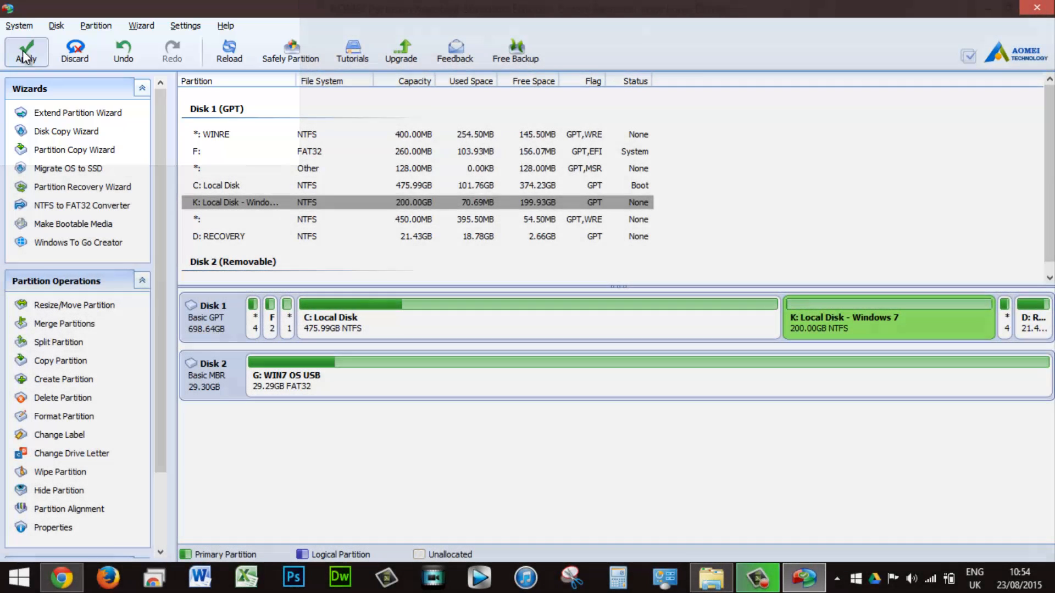
- Apply the three pending operations and accept the restart into PreOS mode
left_click(26, 50)
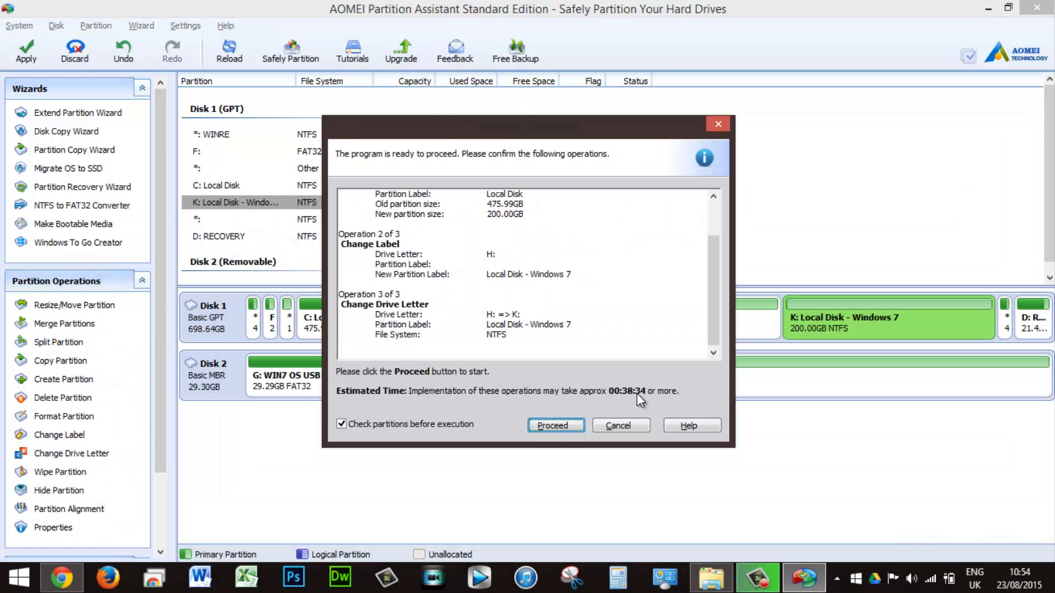
left_click(555, 425)
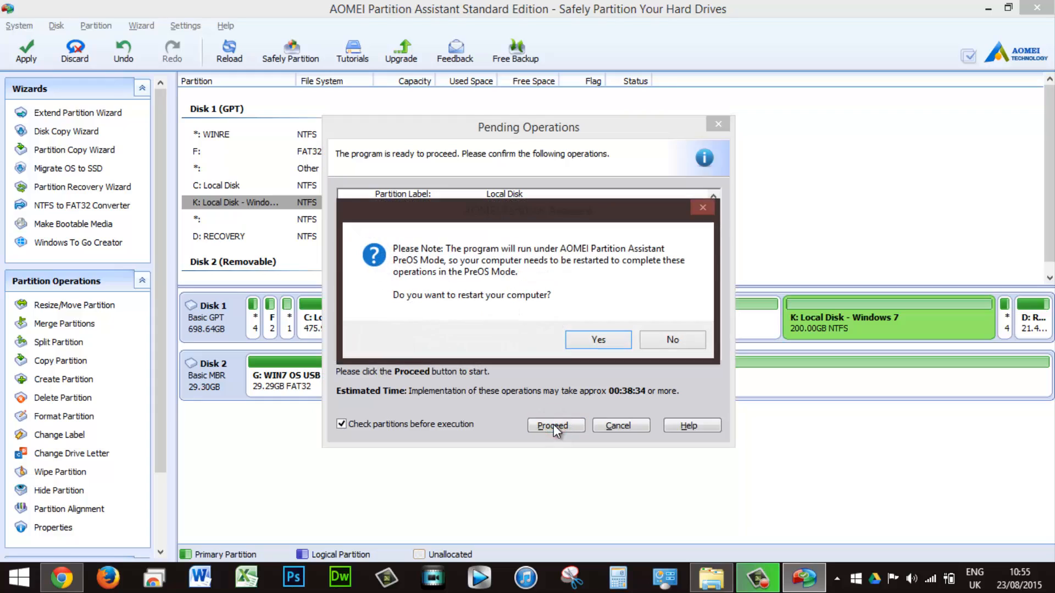
left_click(597, 339)
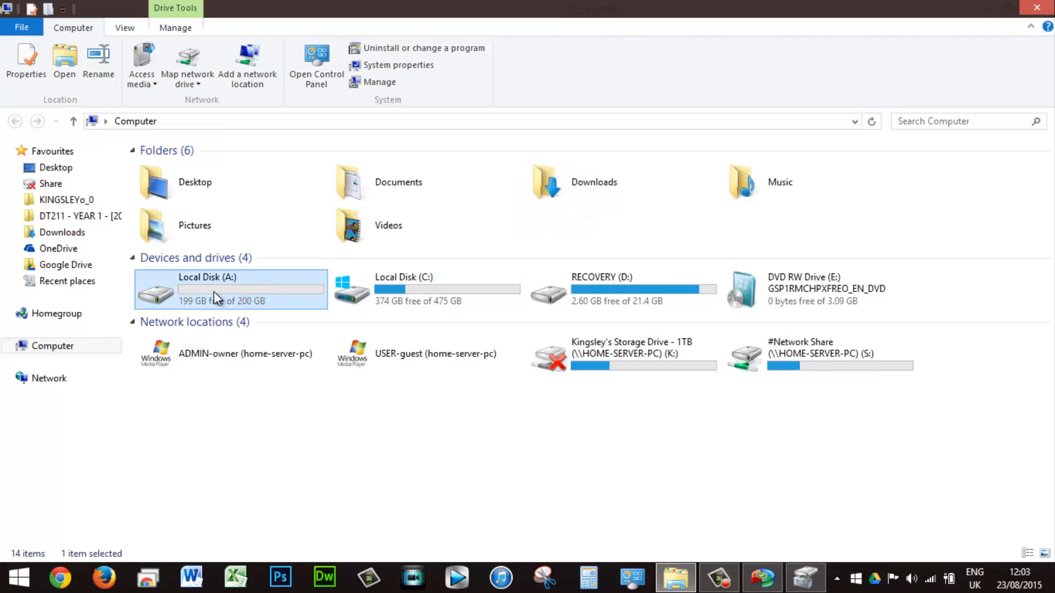
mouse_move(269, 300)
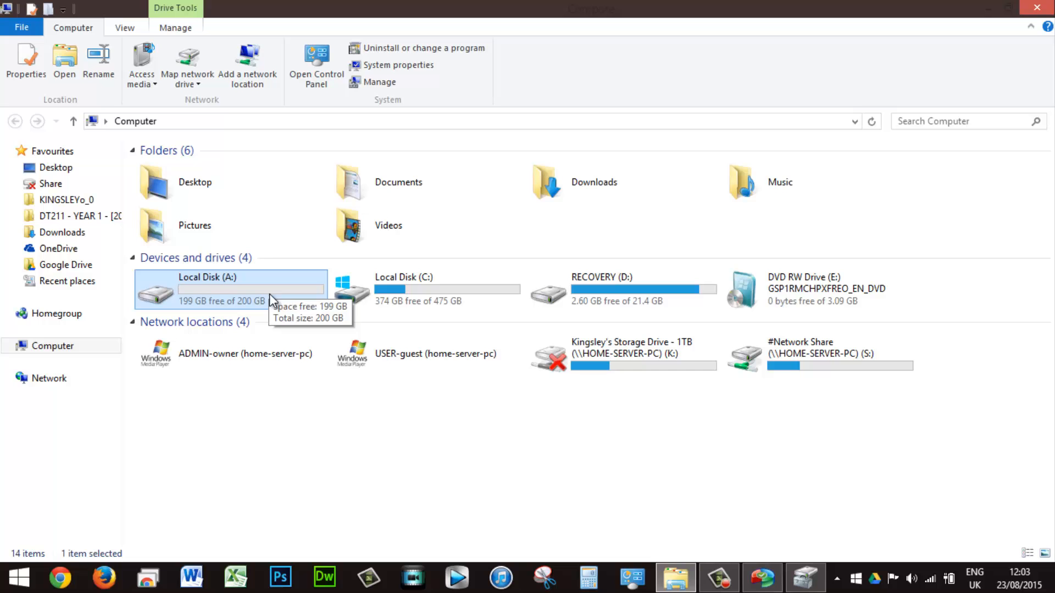
mouse_move(247, 306)
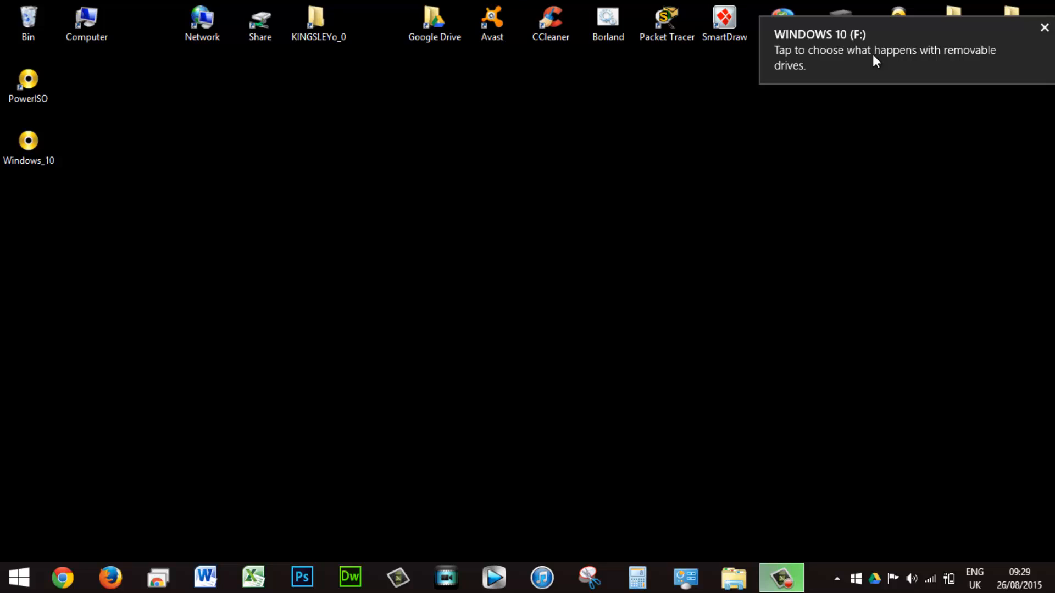
mouse_move(821, 50)
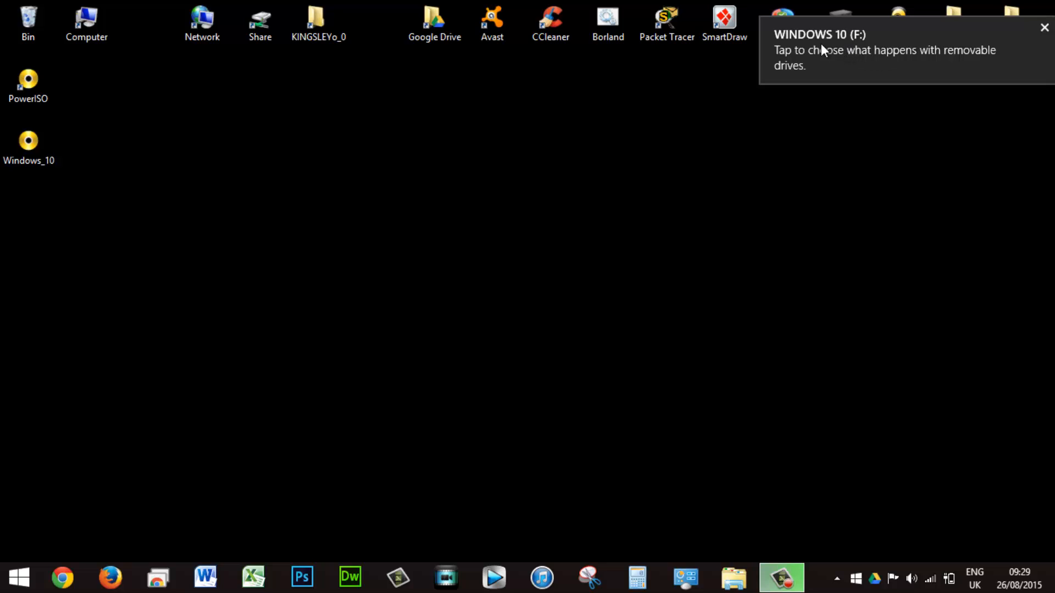
- Dismiss the Windows_10 image menu and run PowerISO as administrator
right_click(28, 142)
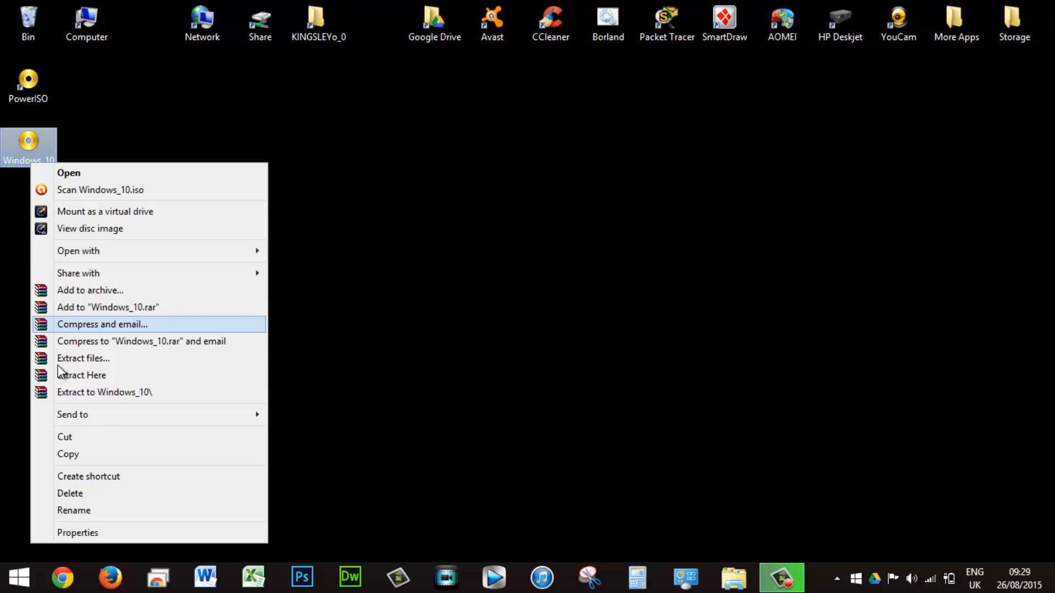
left_click(78, 532)
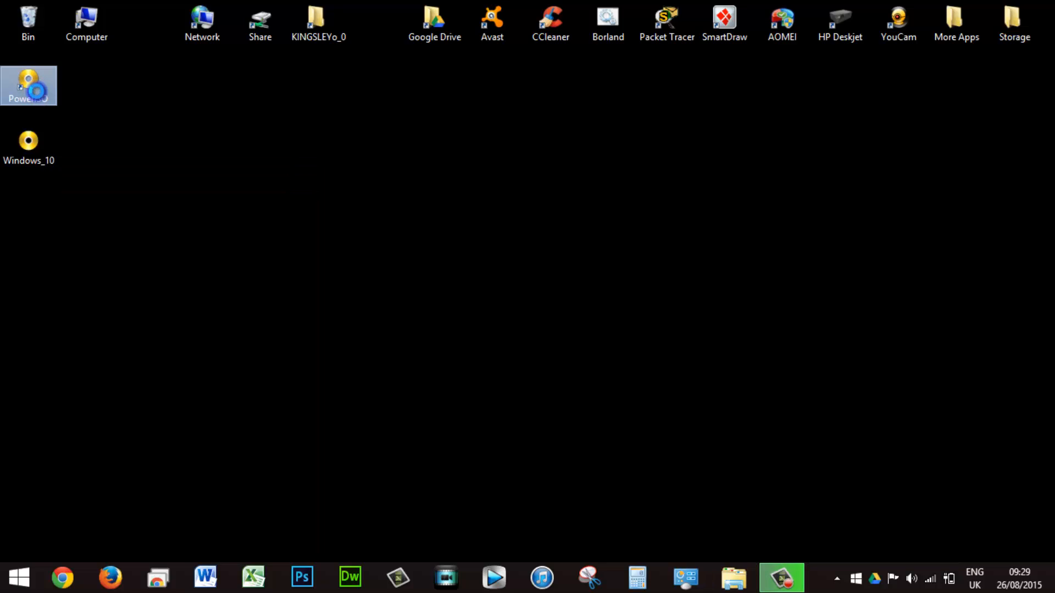
right_click(28, 84)
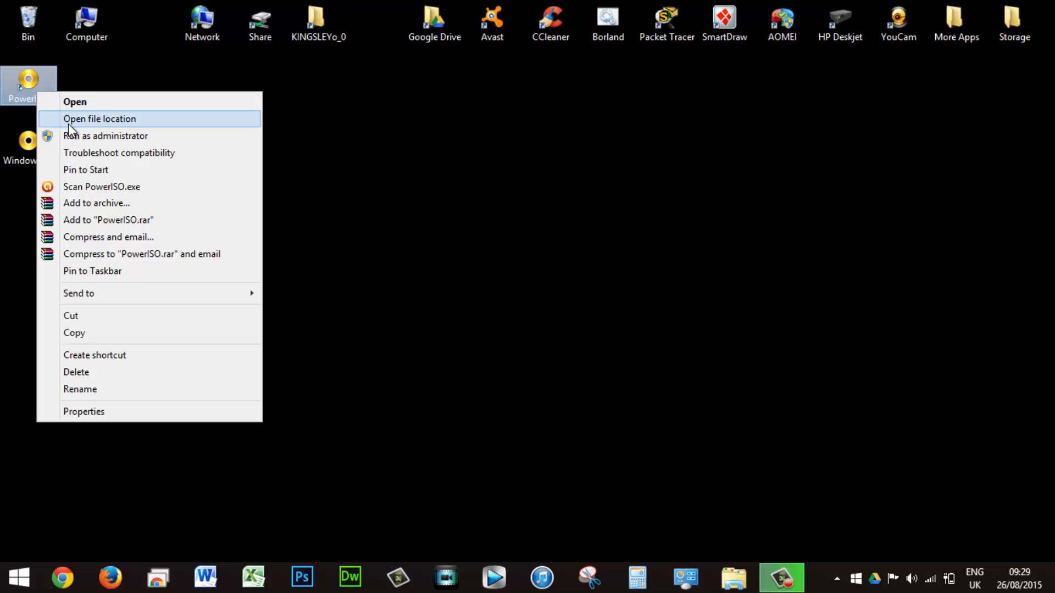
left_click(100, 119)
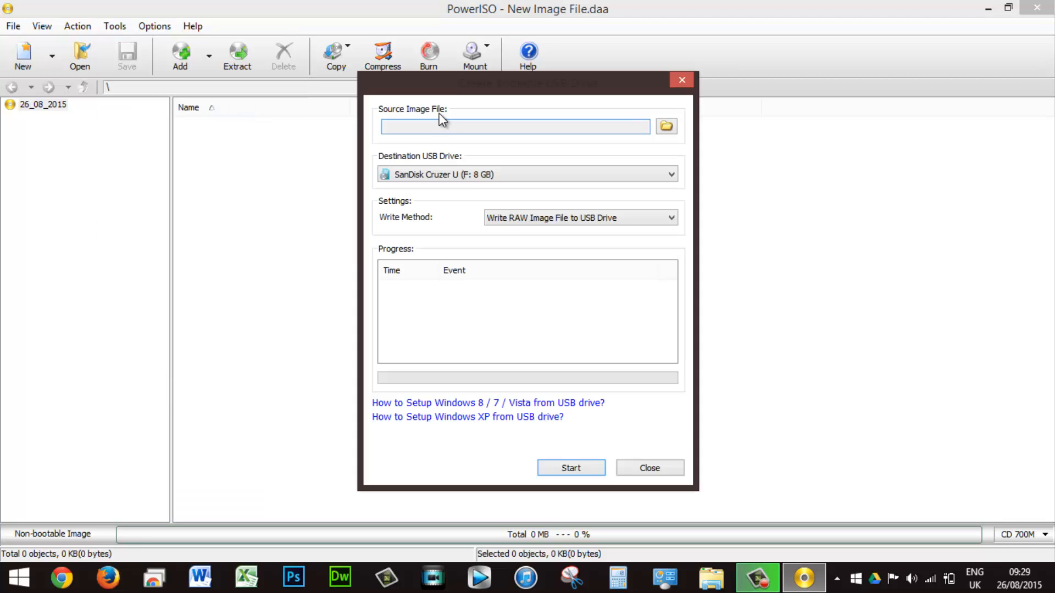
- Write Windows_10.iso to the 8 GB SanDisk F: drive with USB-HDD, accepting the data overwrite
left_click(514, 127)
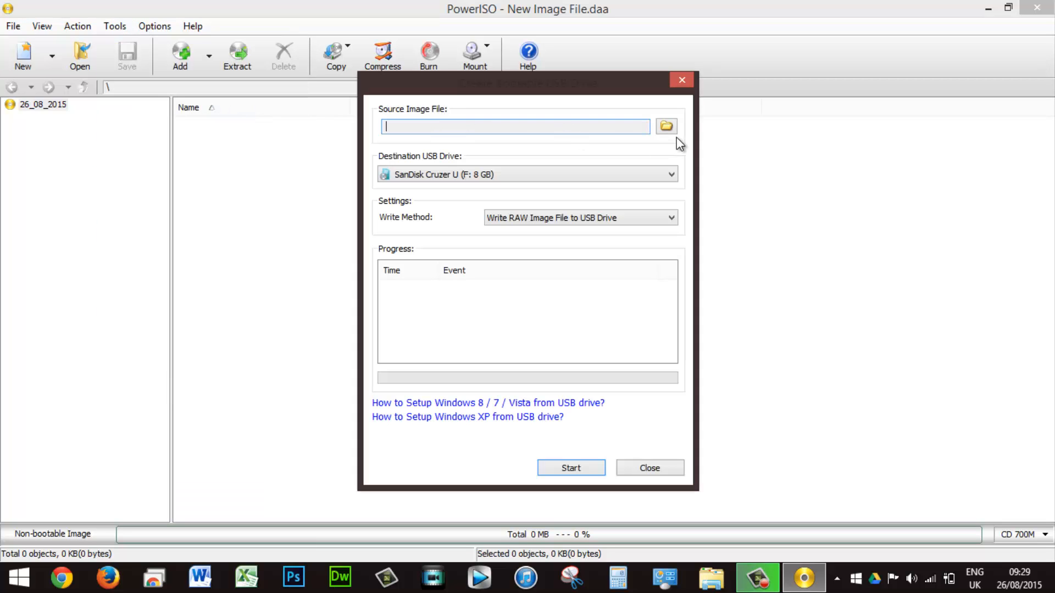
left_click(665, 126)
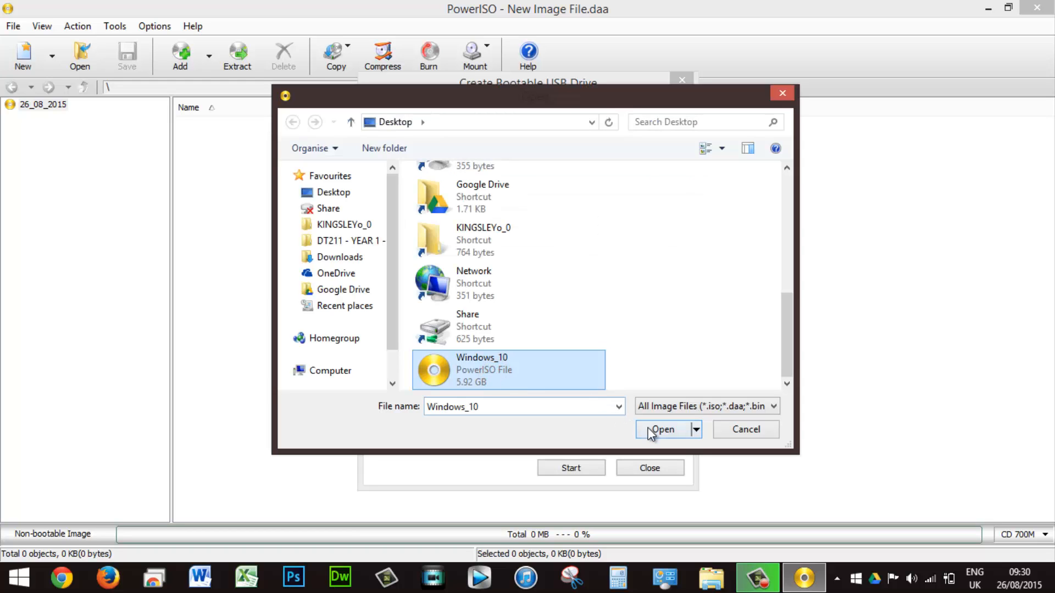
left_click(661, 429)
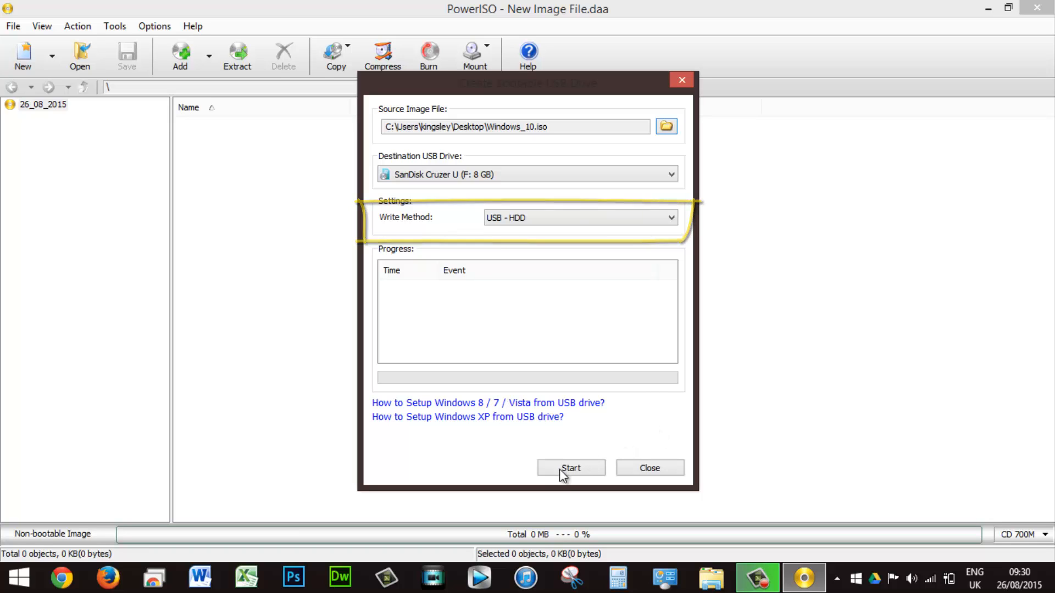
left_click(570, 467)
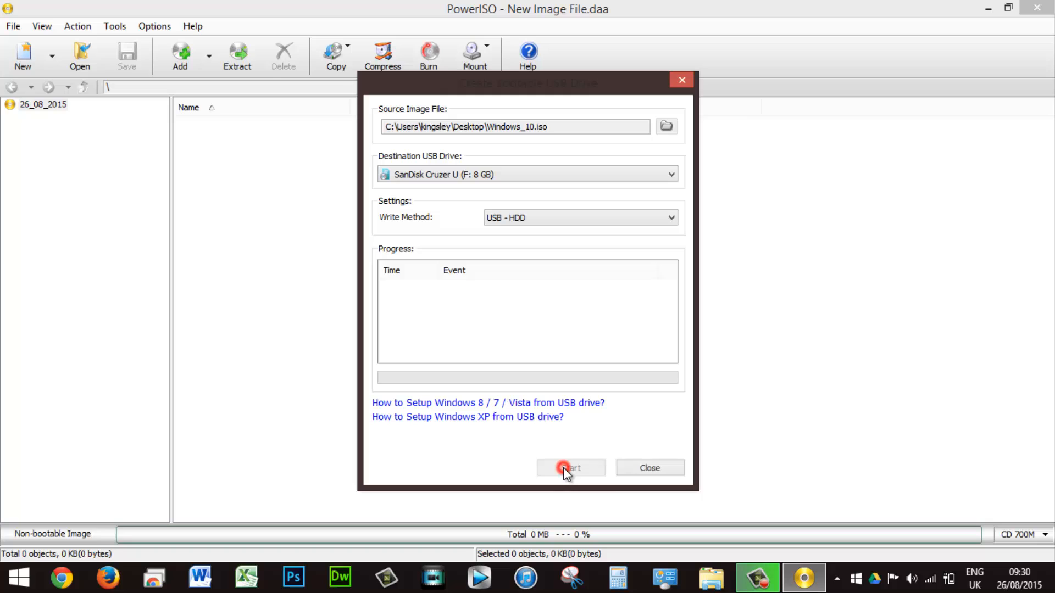
left_click(570, 468)
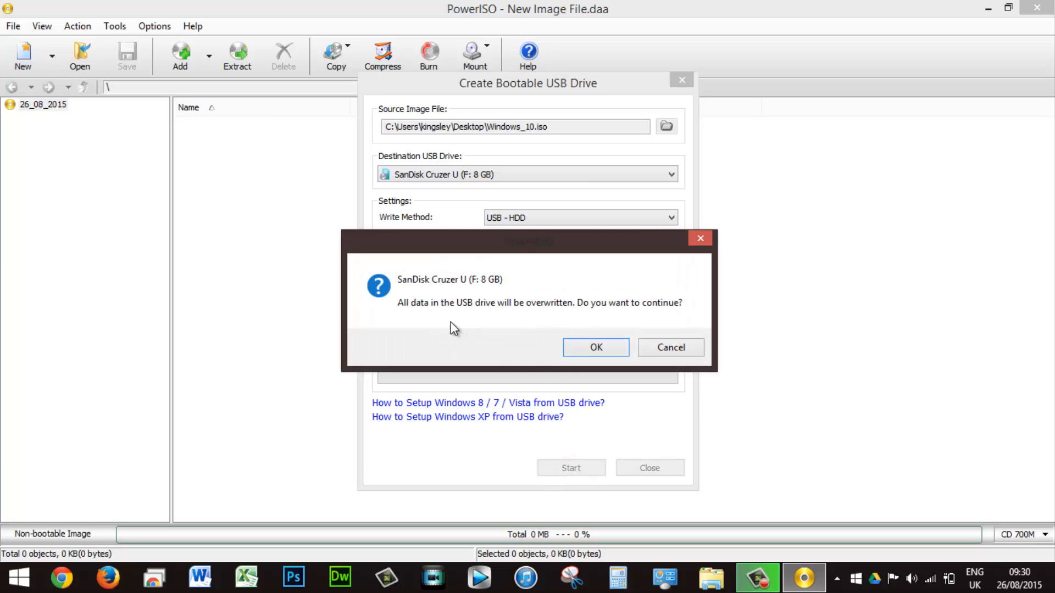
mouse_move(515, 309)
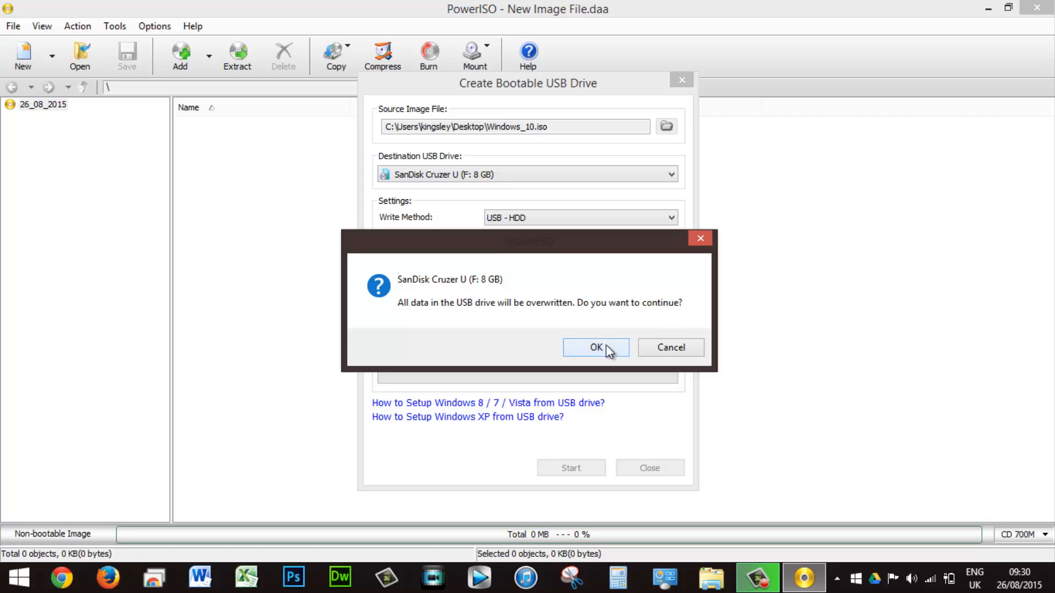
left_click(594, 347)
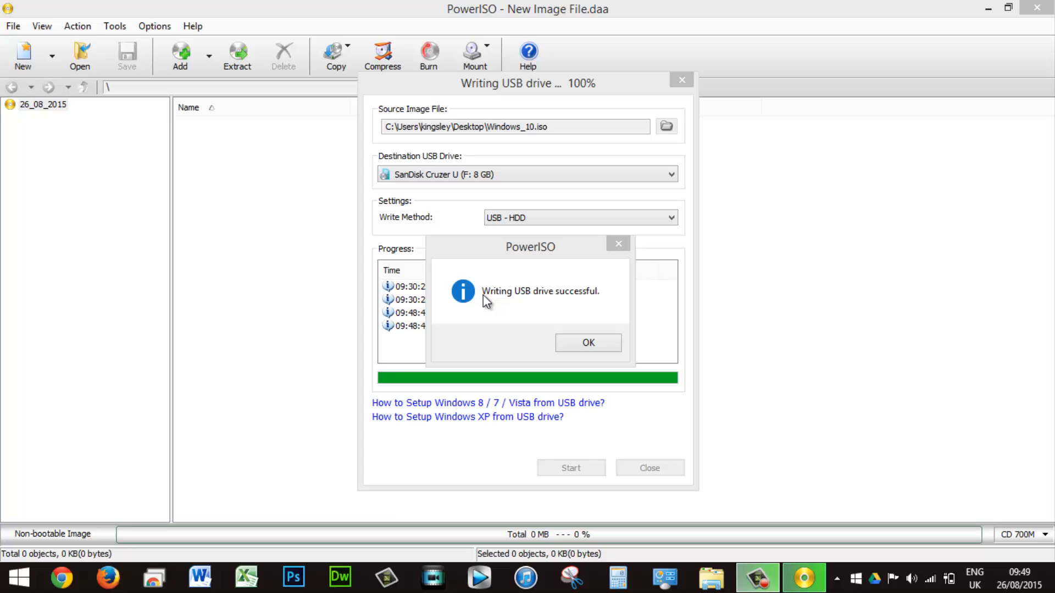
mouse_move(529, 305)
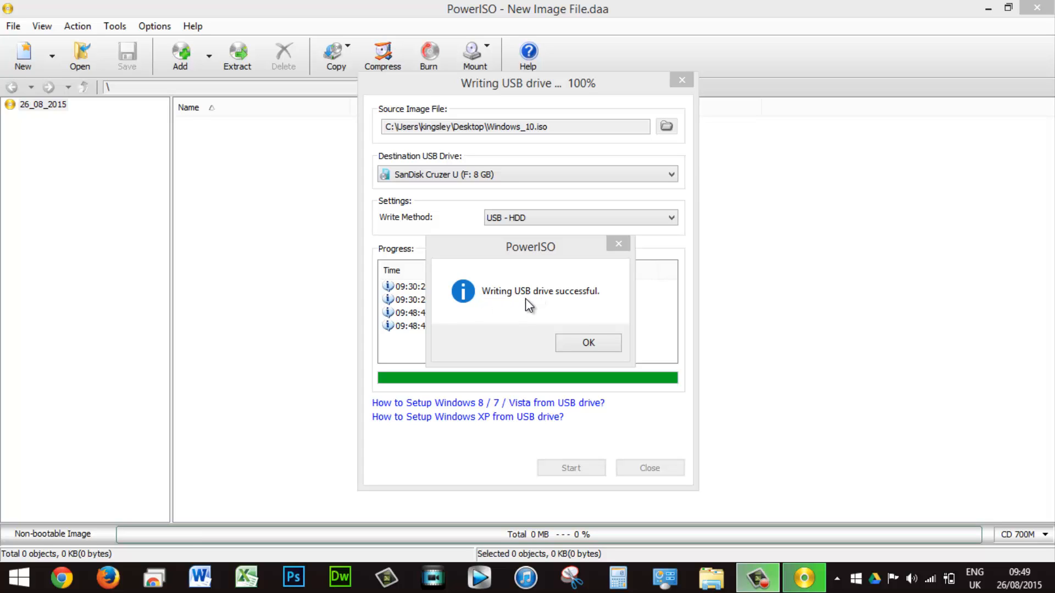
mouse_move(578, 338)
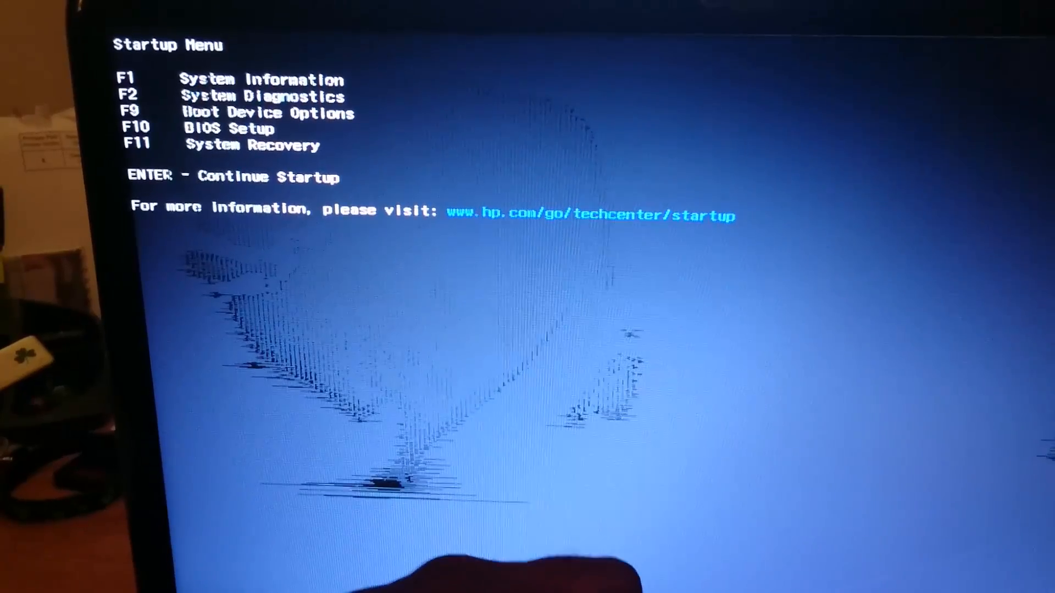
- Enter the InsydeH2O BIOS Setup Utility from the HP Startup Menu with F10
key("F10")
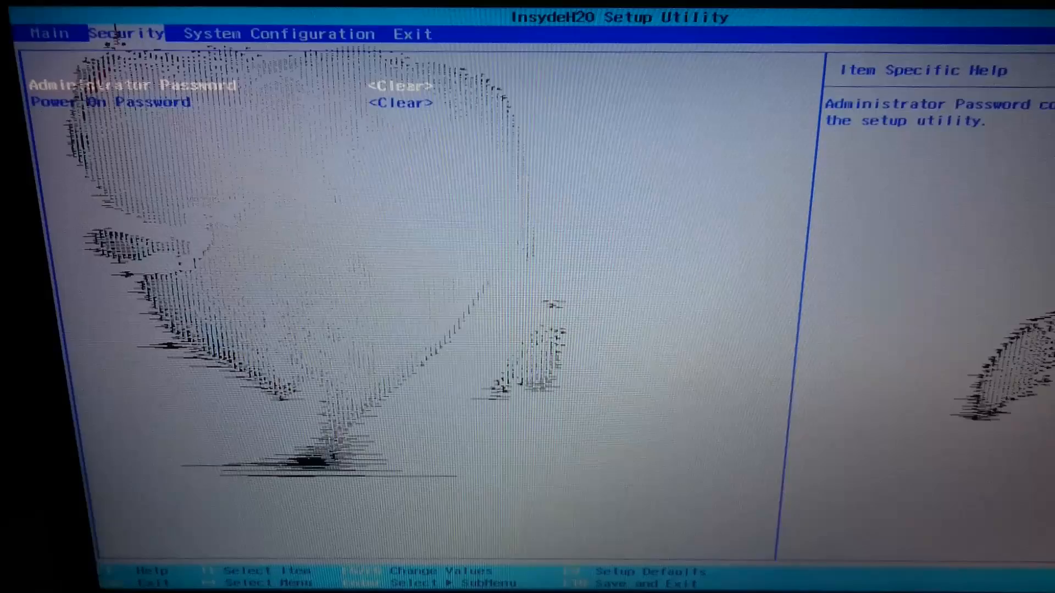
- Show the System Configuration boot options, where Legacy Support is disabled and Secure Boot enabled
left_click(278, 34)
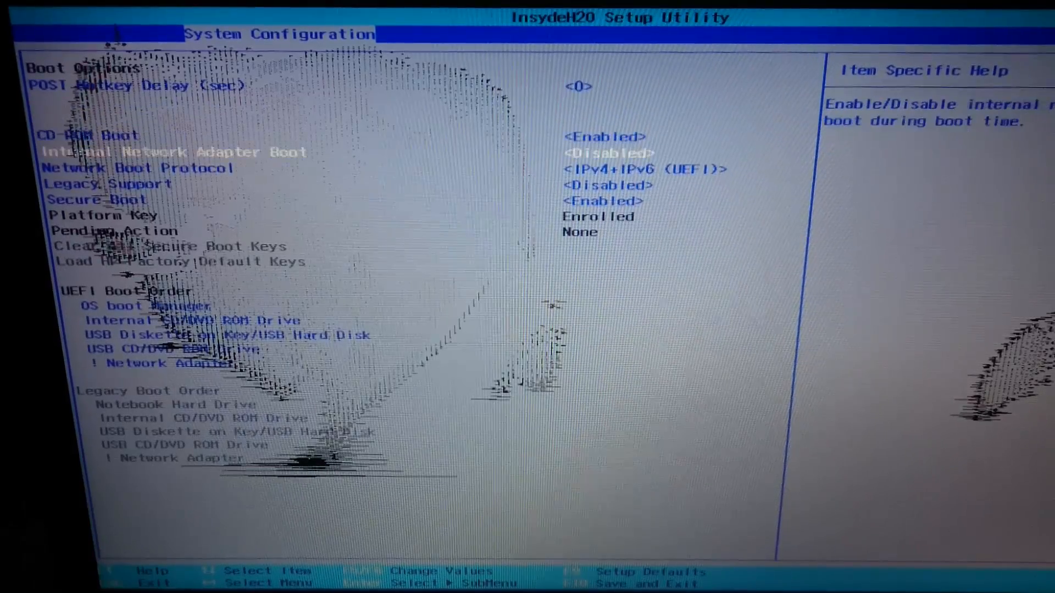
- Disable Secure Boot and bring up the Legacy Support value choices
key("Down")
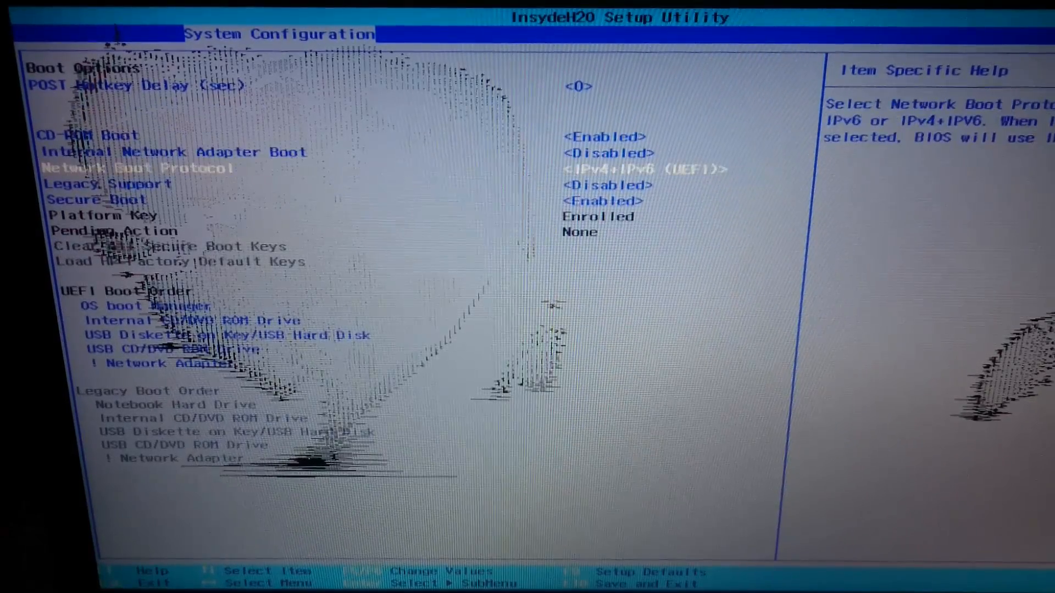
key("Down")
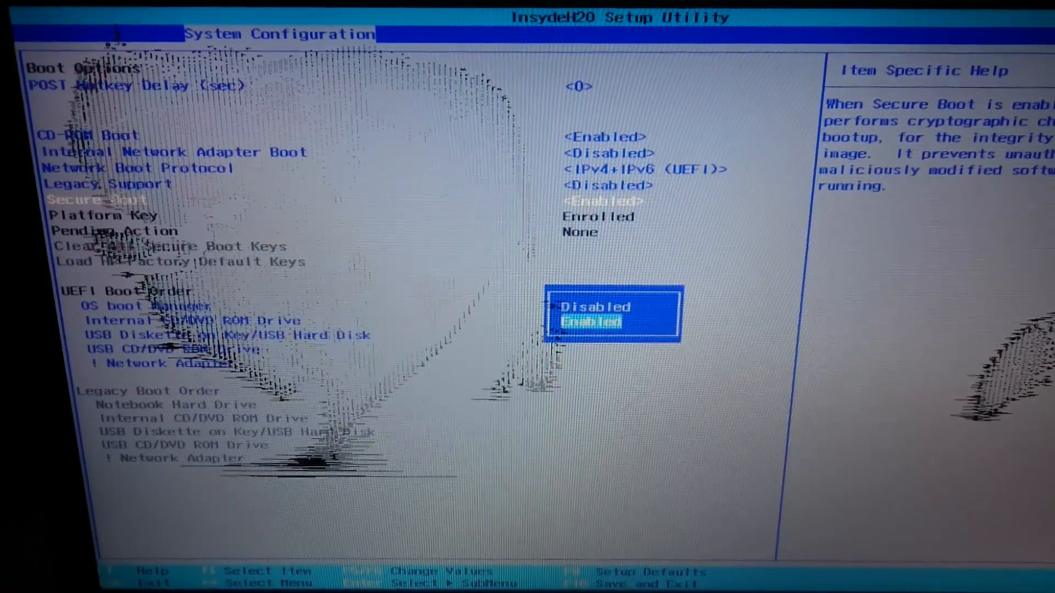
left_click(595, 308)
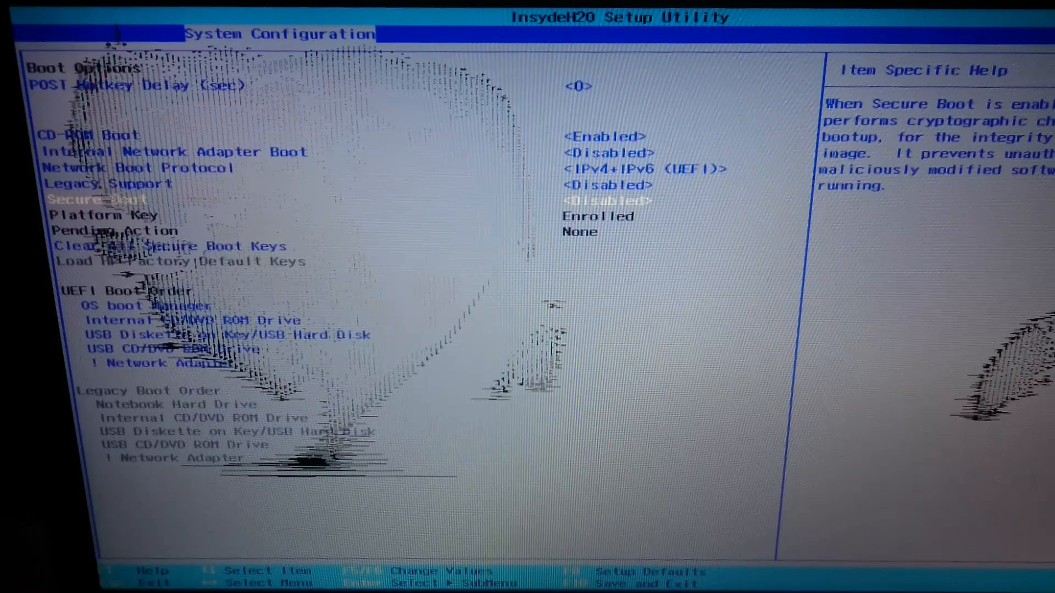
key("Up")
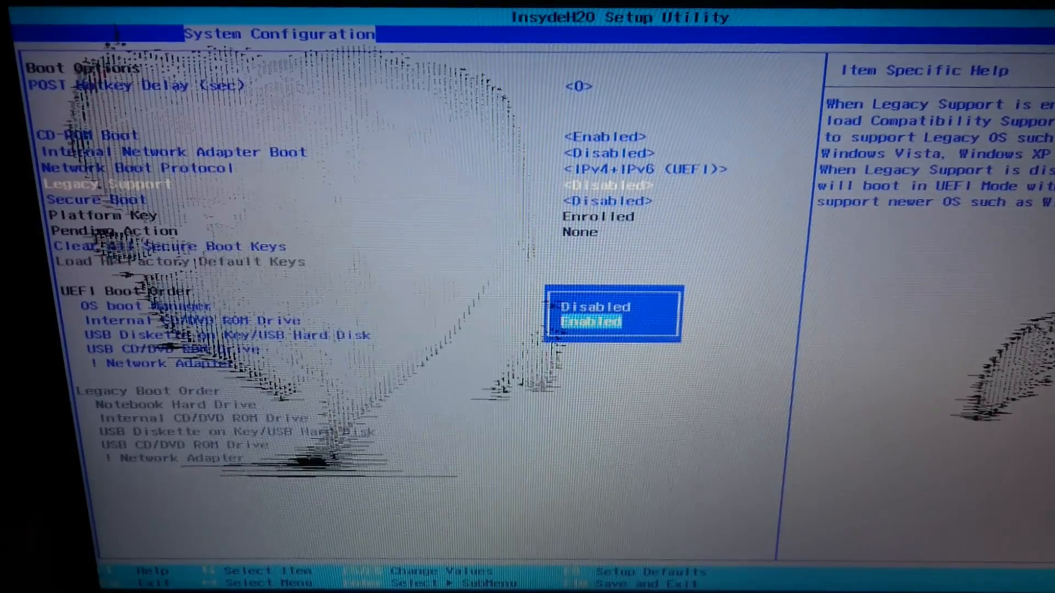
- Enable Legacy Support and save the boot settings to restart
key("enter")
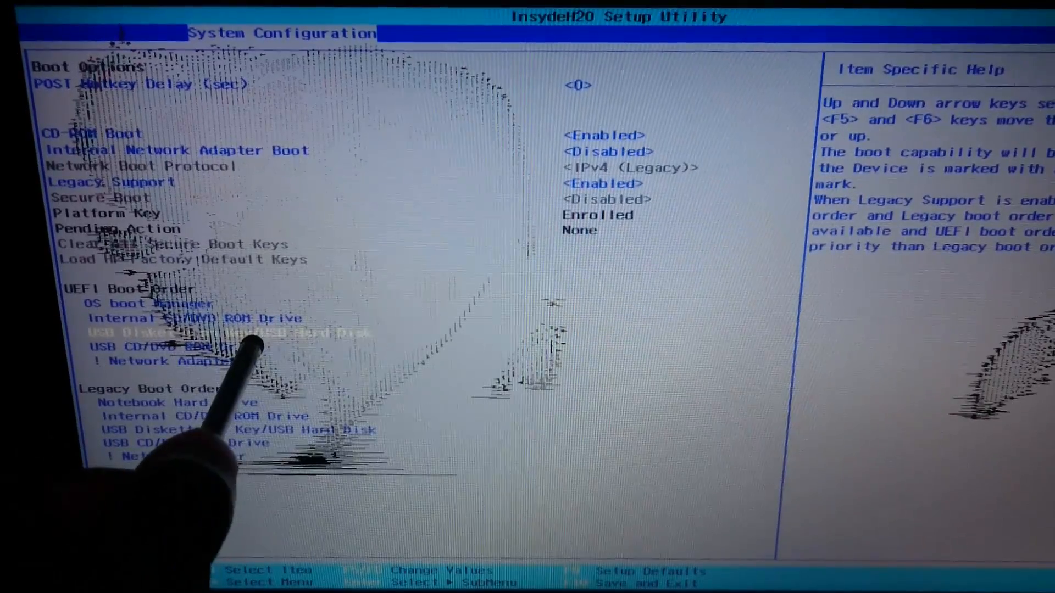
key("F6")
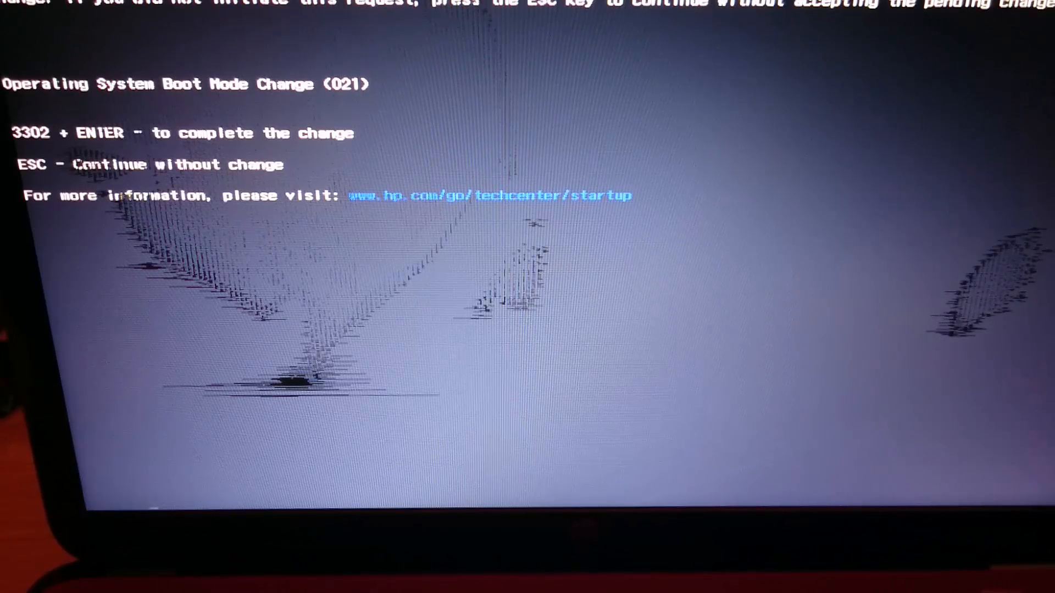
- Confirm the operating system boot mode change prompt to return to the HP Startup Menu
key("Esc")
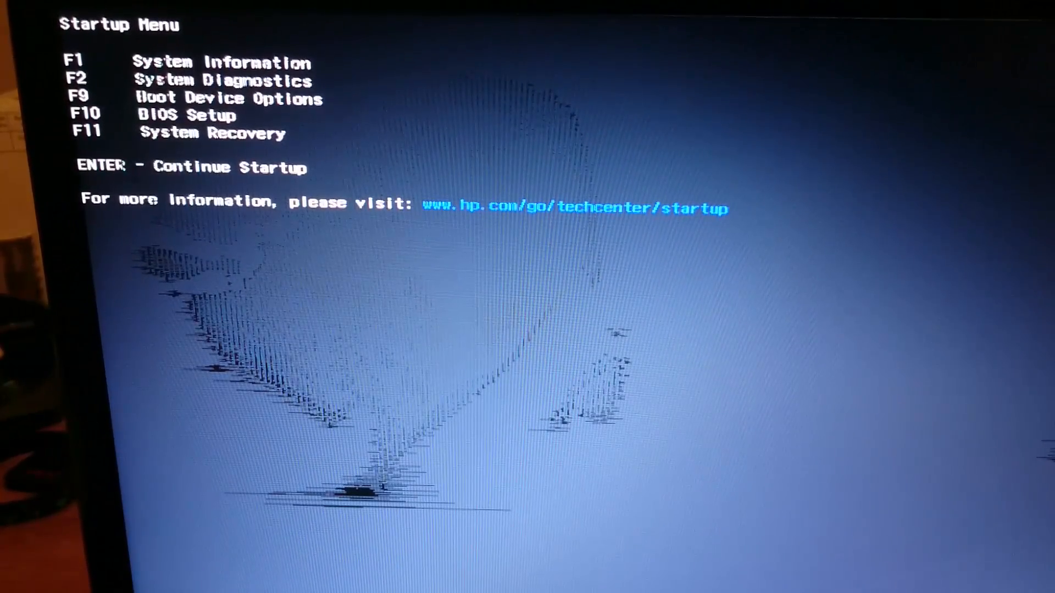
- Boot from the non-UEFI SanDisk USB Hard Drive entry in Boot Device Options
key("F9")
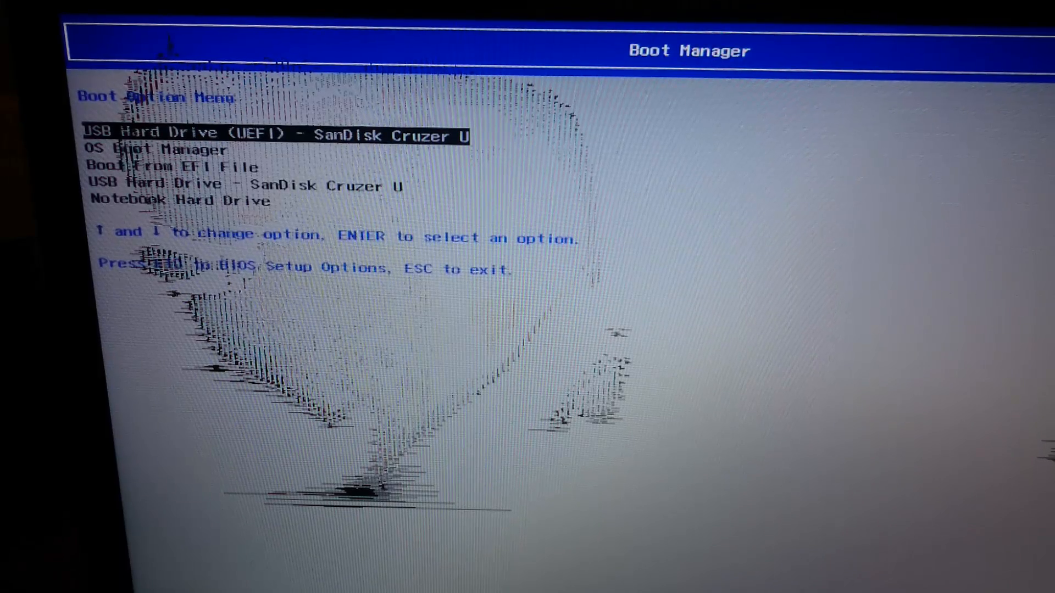
key("down")
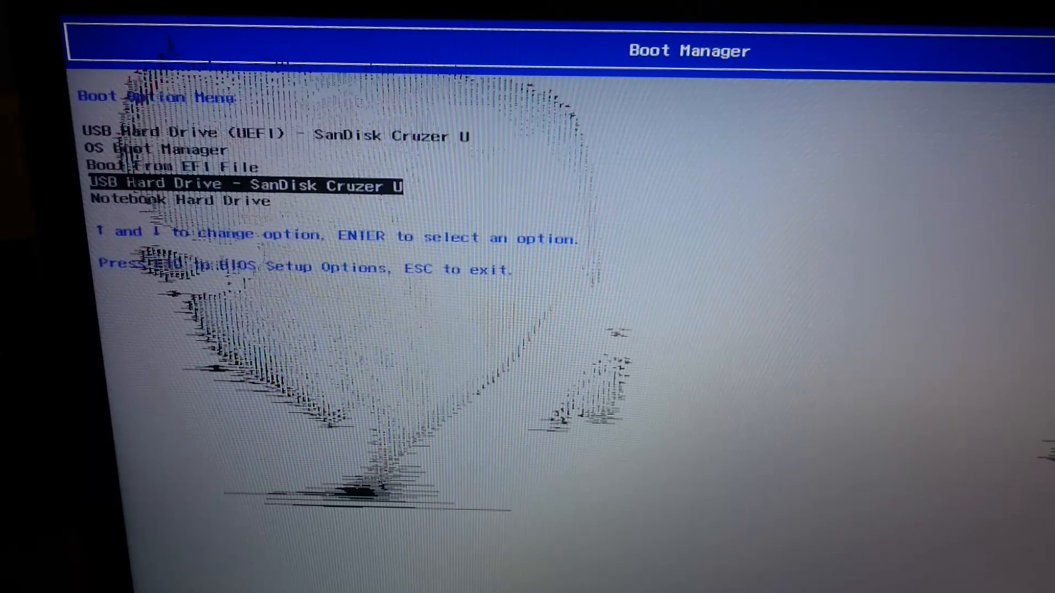
key("up")
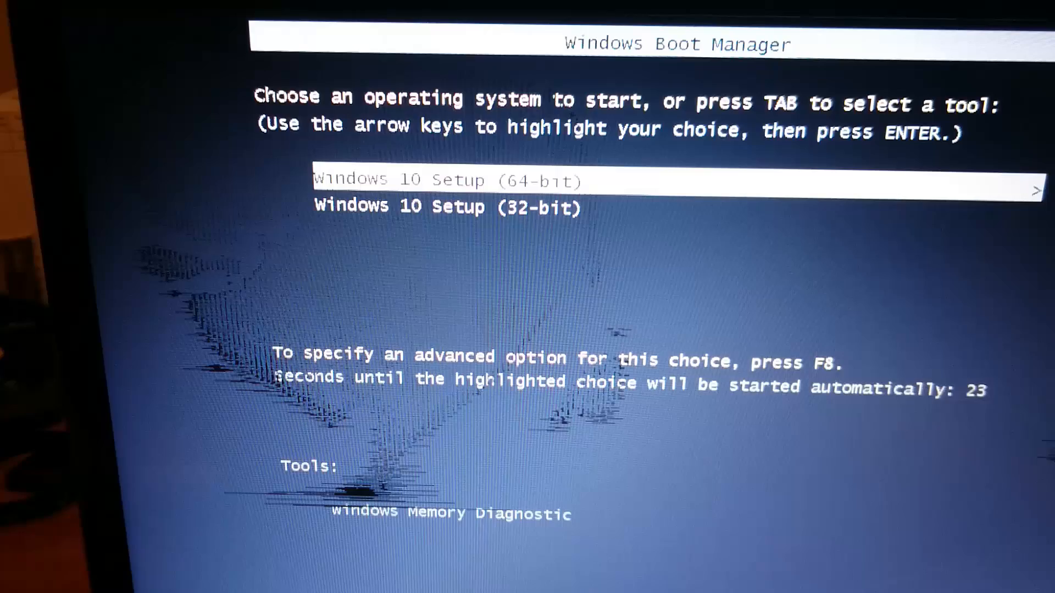
- Launch Windows 10 Setup (64-bit) from Windows Boot Manager
key("Down")
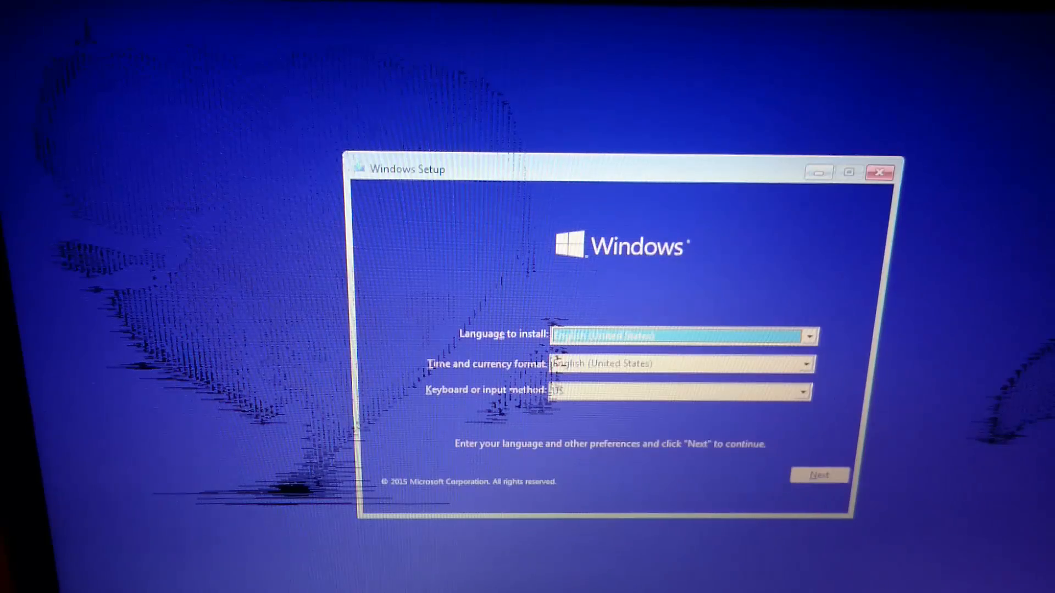
- Accept the default language, time format and keyboard settings
left_click(818, 474)
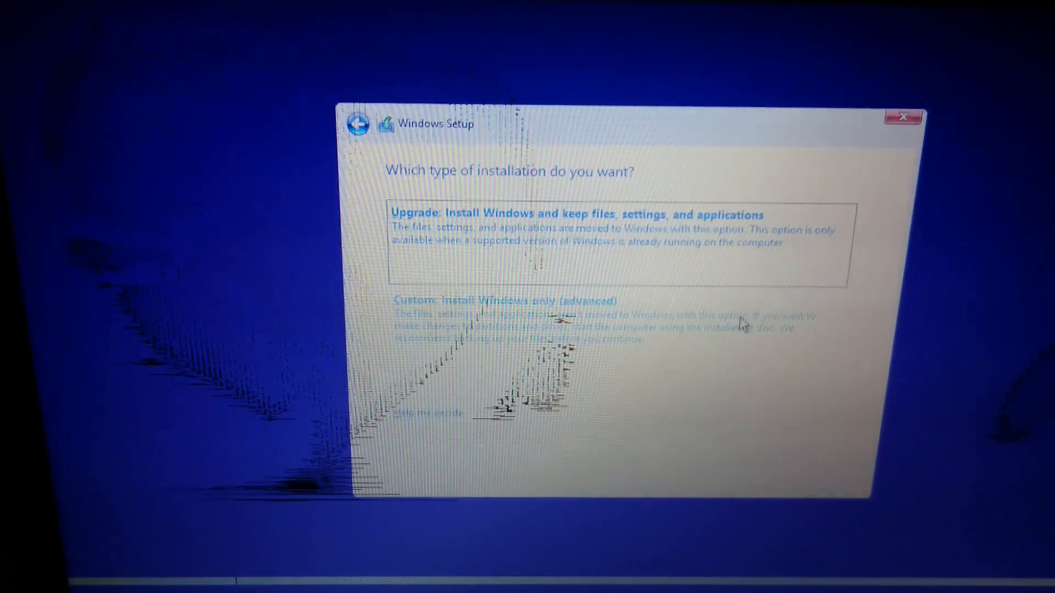
- Choose Custom install onto Drive 0 Partition 5 (200 GB) and accept the partition-order warning
left_click(506, 300)
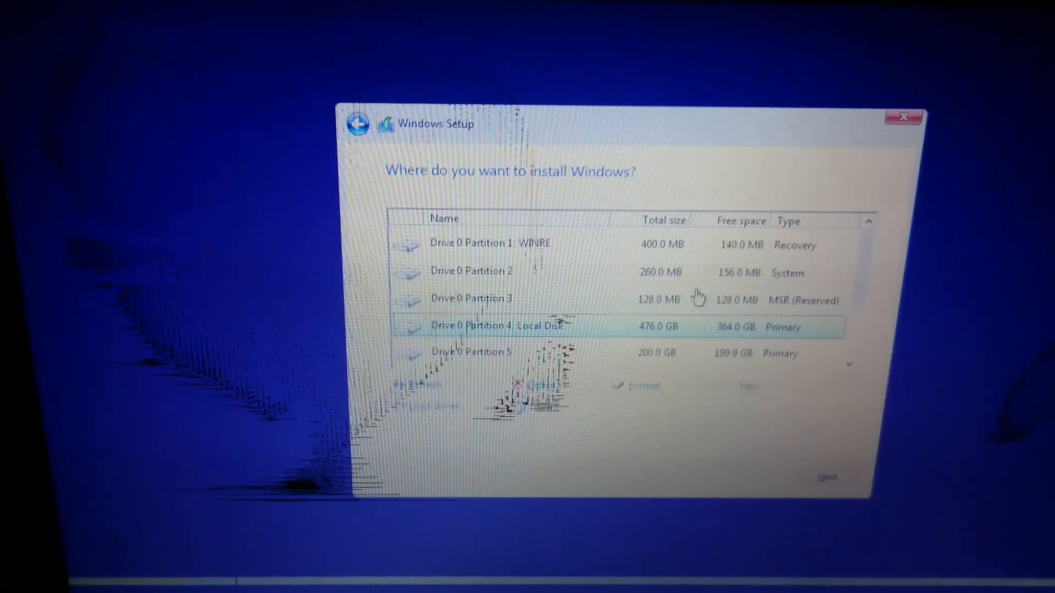
mouse_move(663, 359)
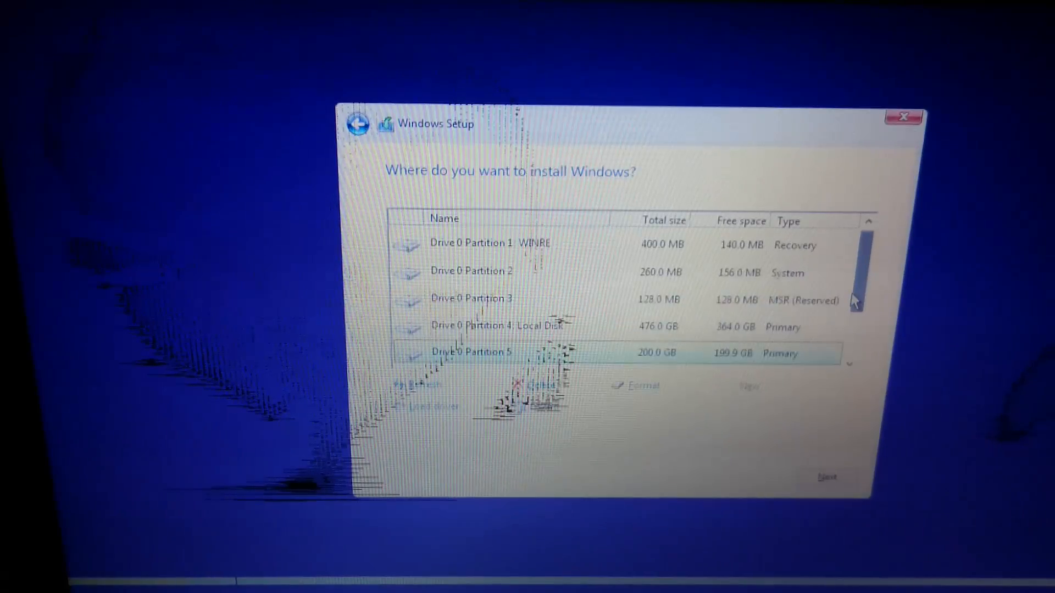
scroll("down", 3)
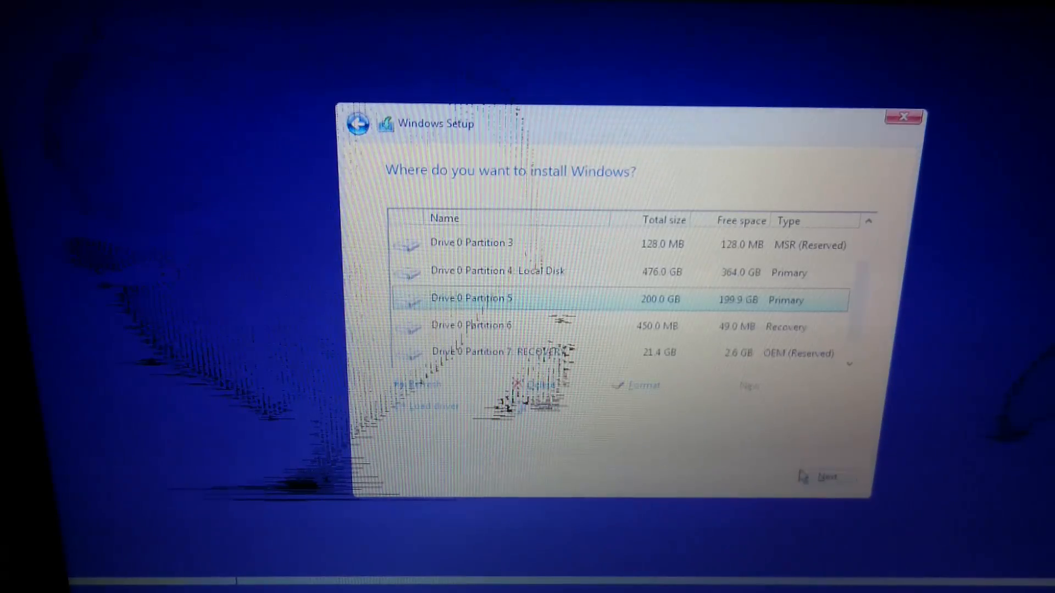
left_click(826, 475)
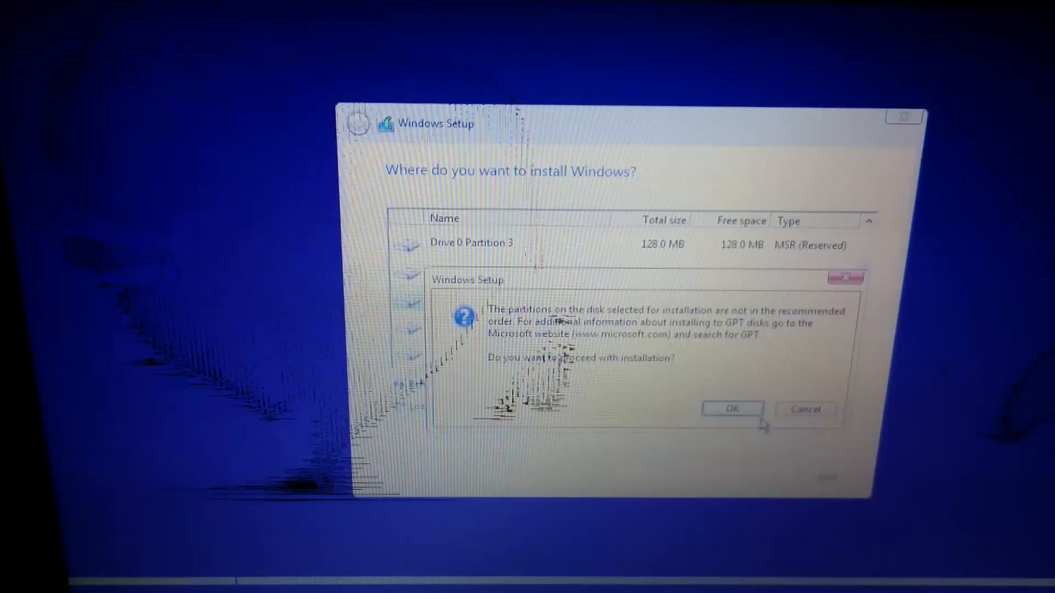
left_click(731, 409)
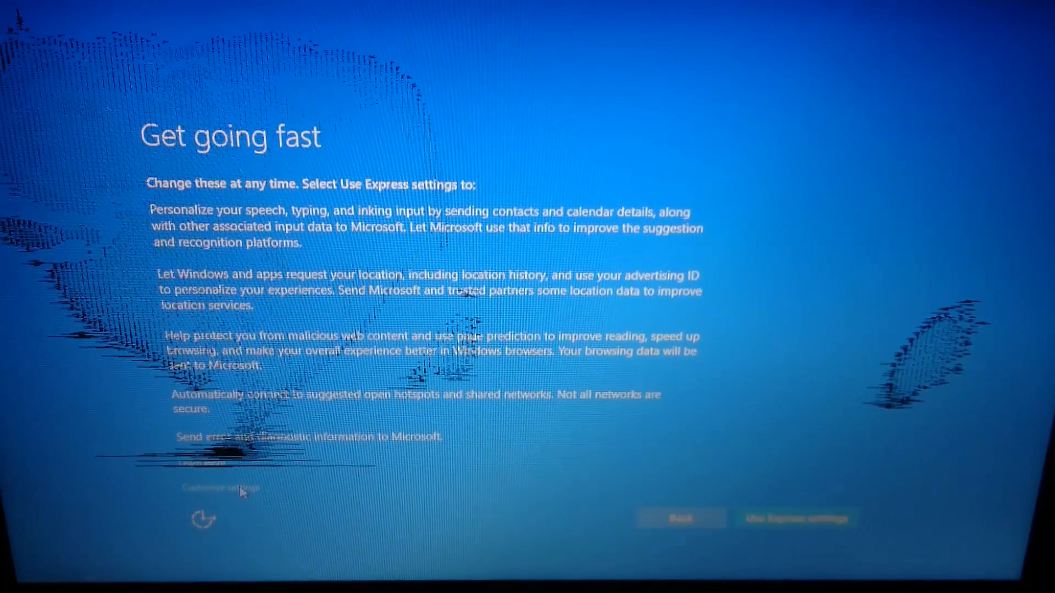
- Choose Customize settings instead of express settings and continue past the privacy toggles
left_click(216, 488)
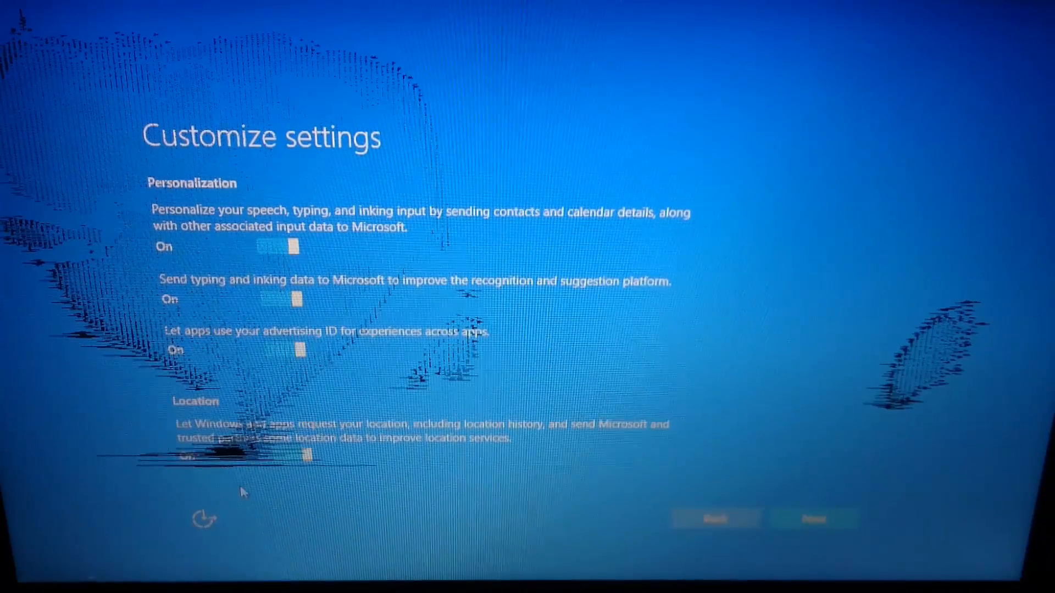
left_click(812, 518)
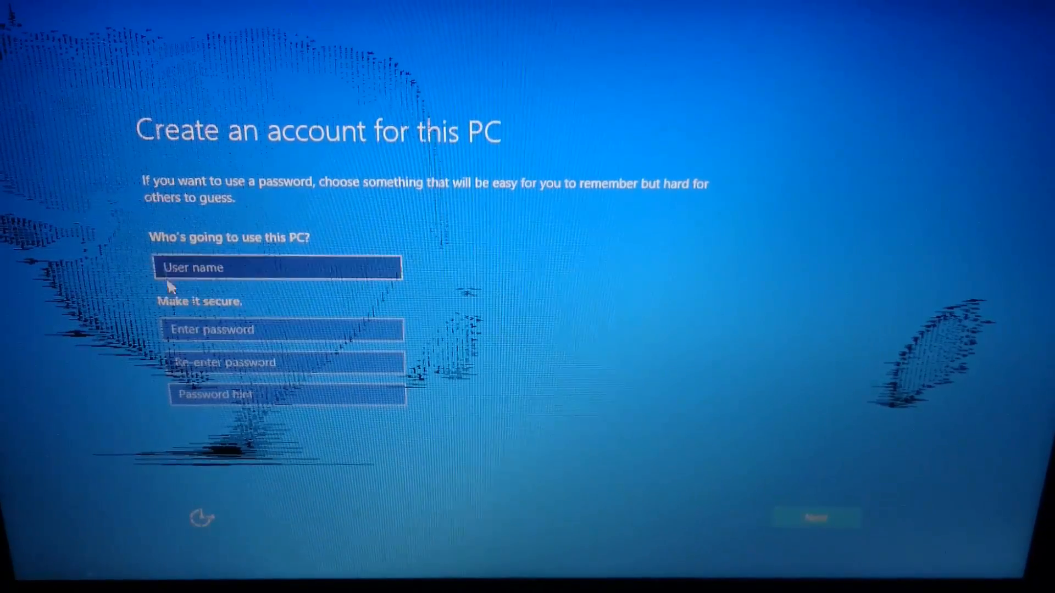
- Create the local account with user name 'A' and finish setup
left_click(278, 268)
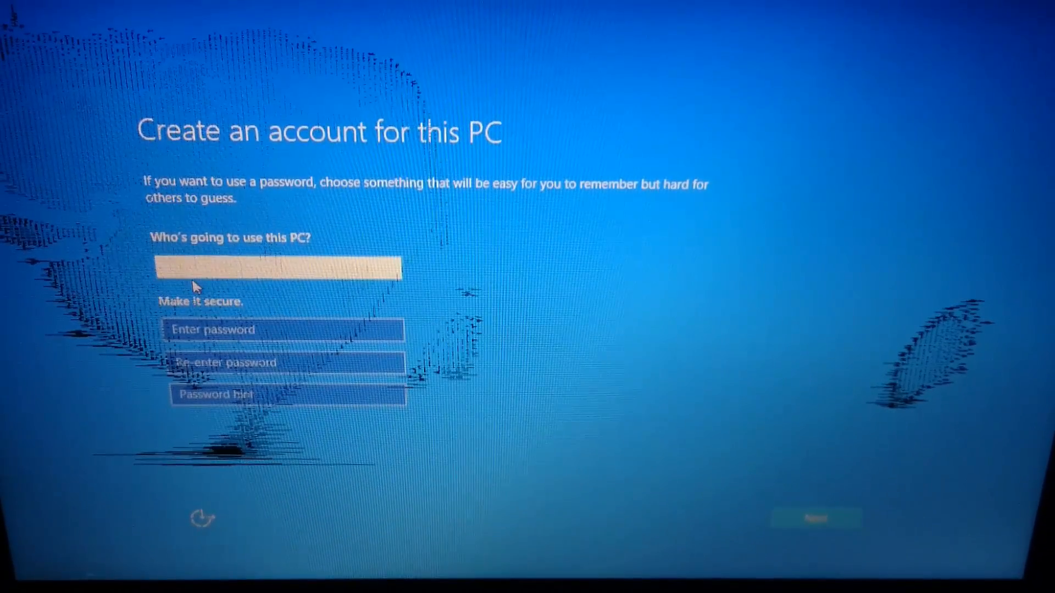
type("A")
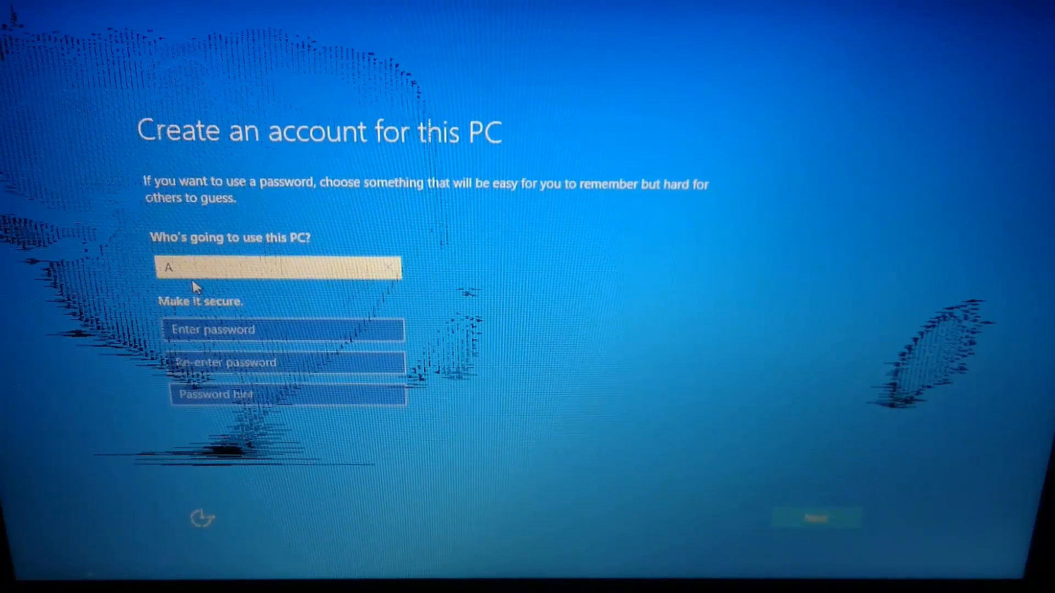
left_click(815, 518)
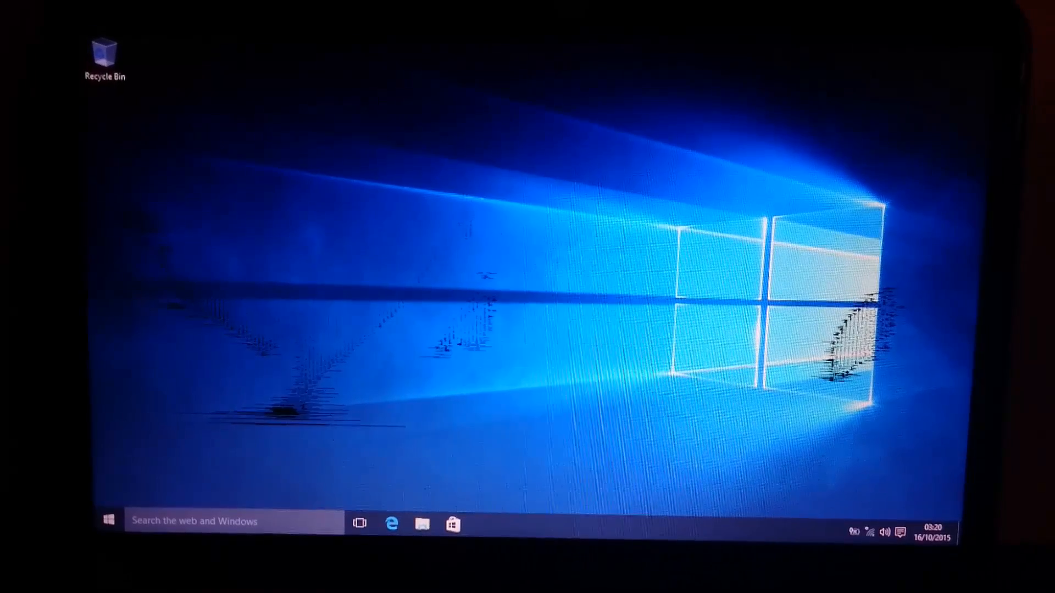
- Launch File Explorer from the taskbar and bring up the This PC context menu
left_click(422, 524)
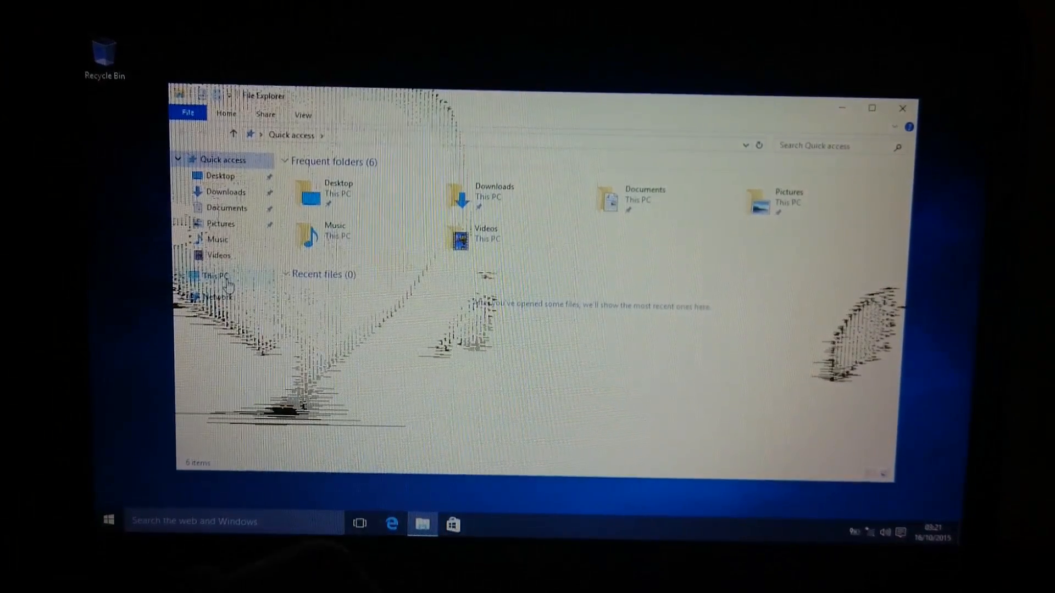
right_click(214, 276)
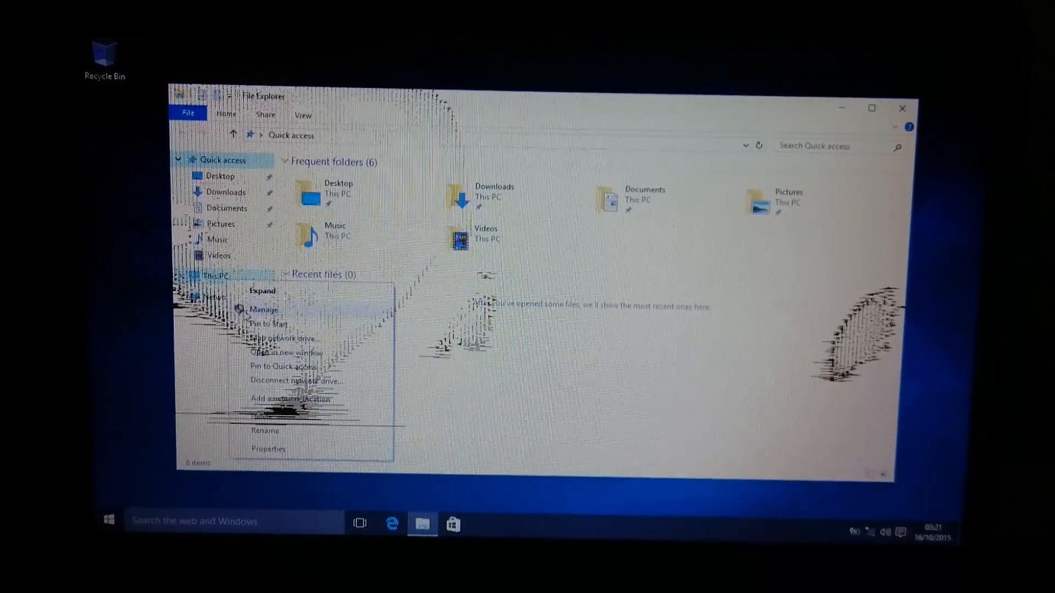